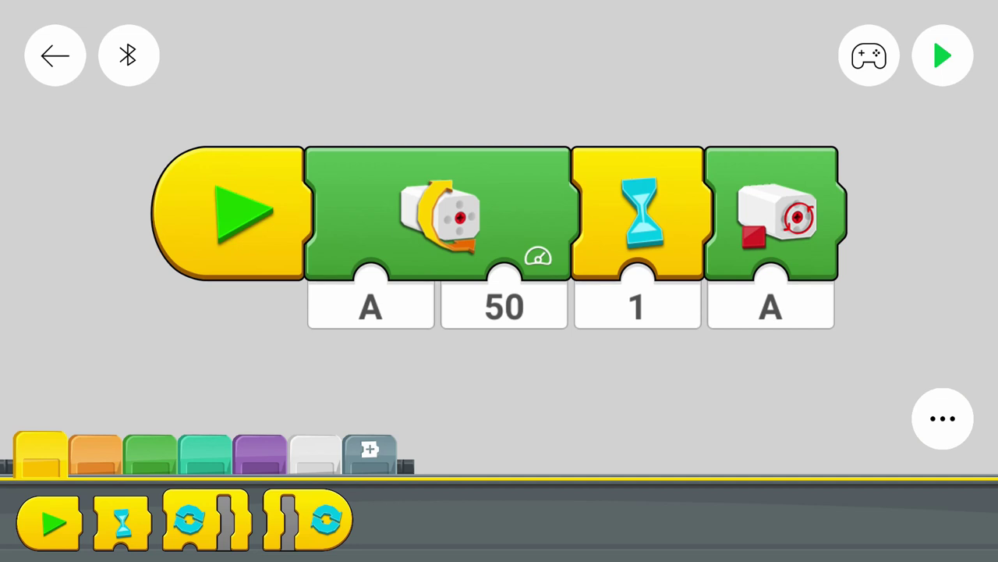
pyautogui.moveTo(639, 285)
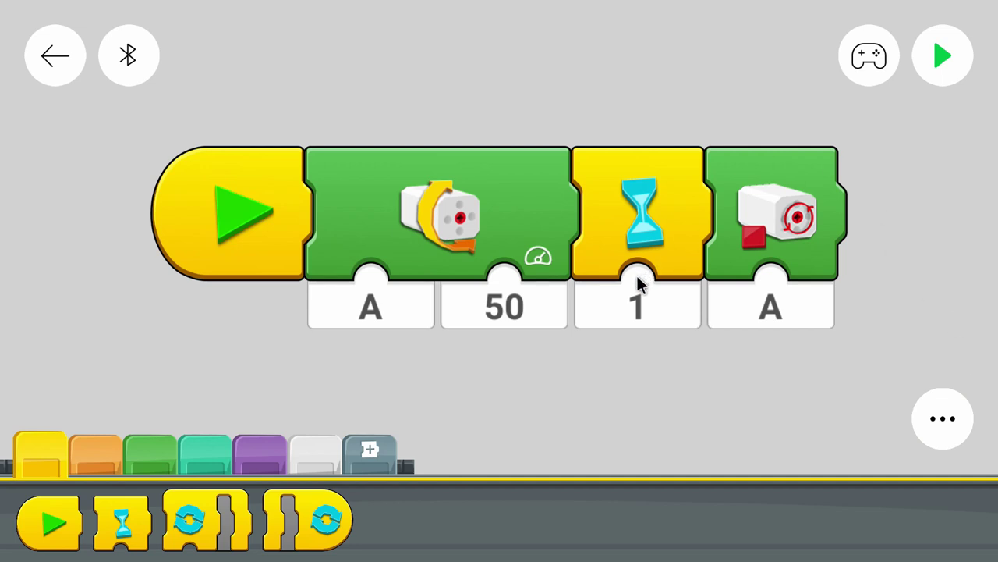
pyautogui.moveTo(628, 309)
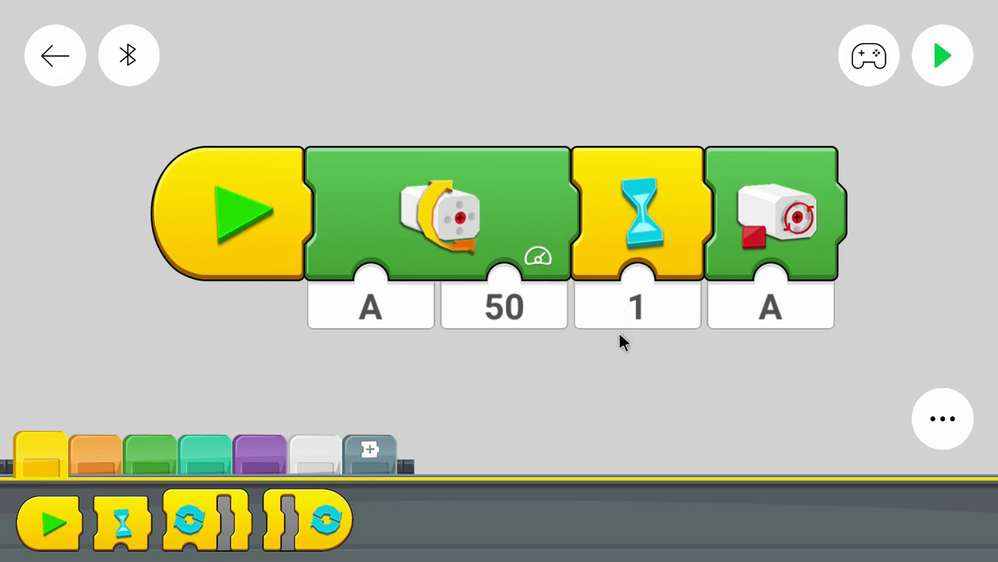
pyautogui.moveTo(616, 377)
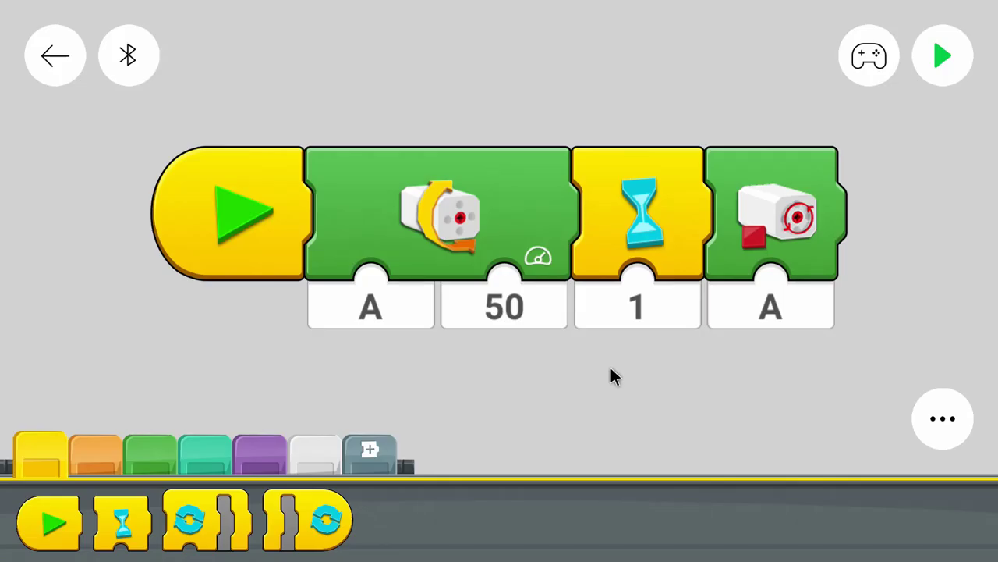
pyautogui.moveTo(382, 94)
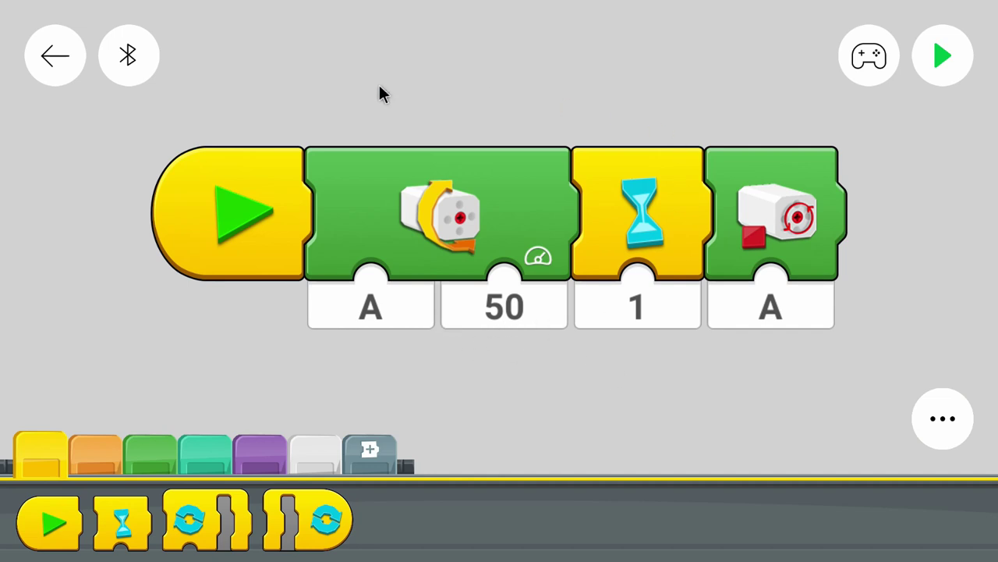
pyautogui.moveTo(155, 481)
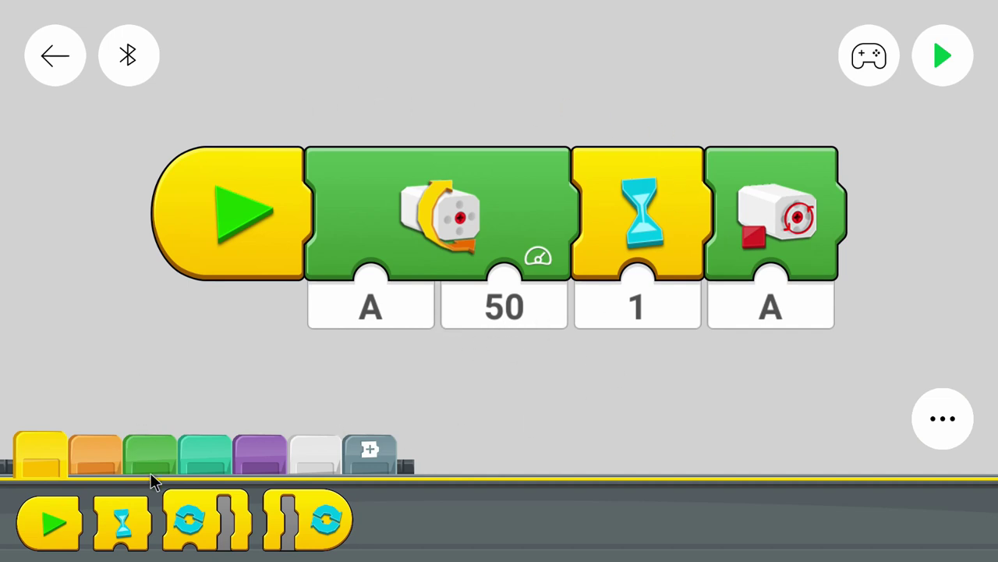
# Step: Show the motor blocks palette and scroll it to find the start-motor variant
pyautogui.click(148, 452)
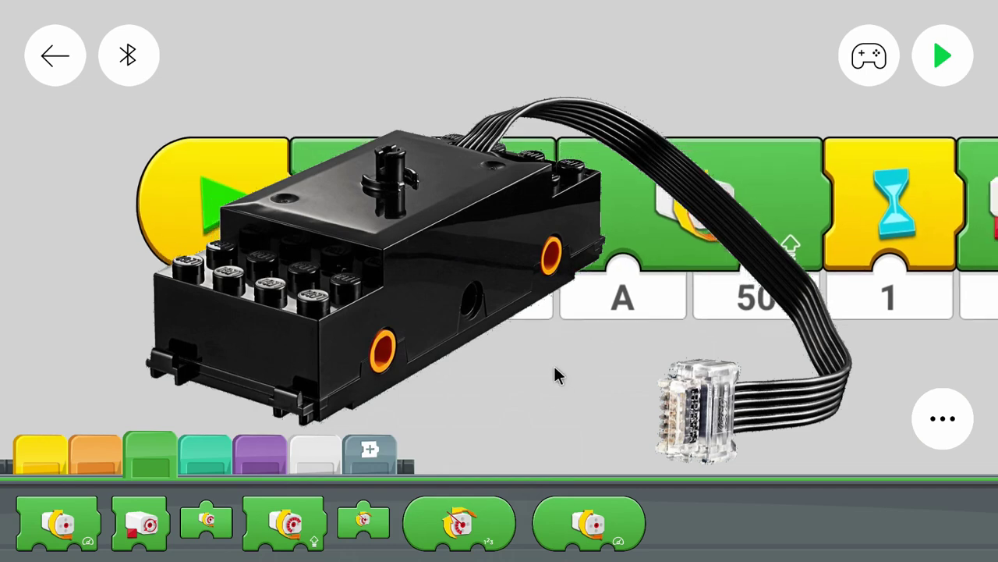
pyautogui.hscroll(-3)
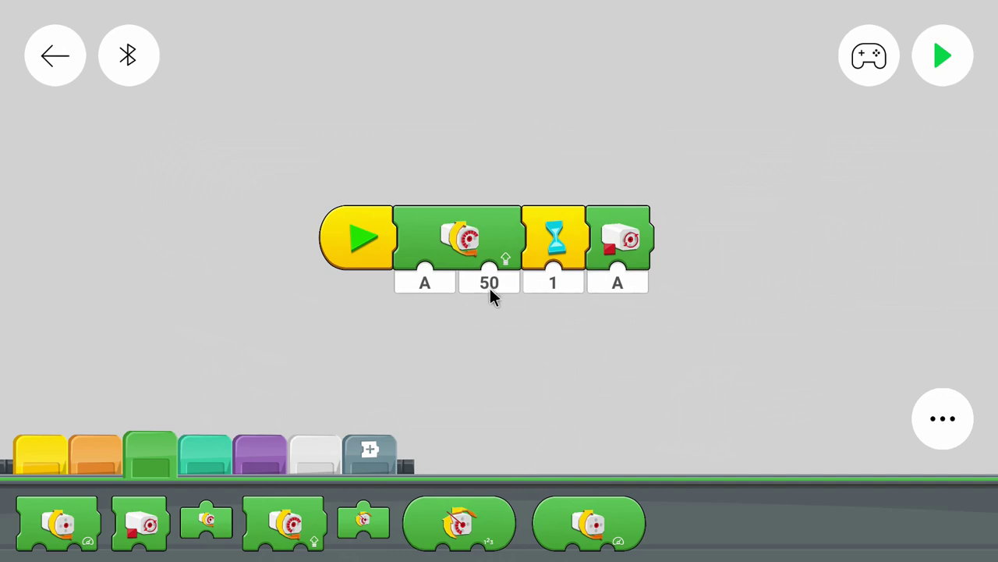
pyautogui.moveTo(499, 304)
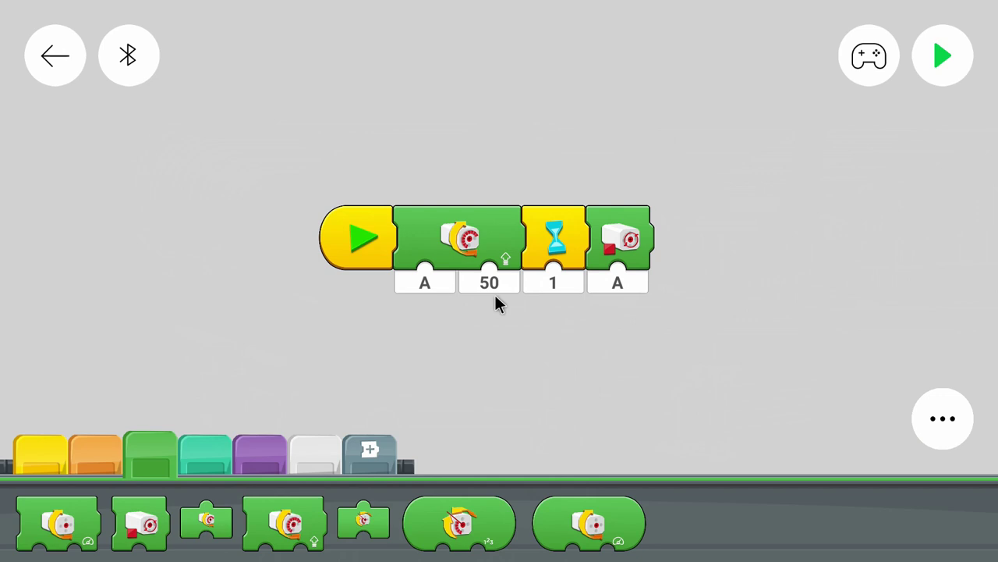
# Step: Change the wait block's duration from 1 to 5.5
pyautogui.click(552, 282)
pyautogui.write('5.5')
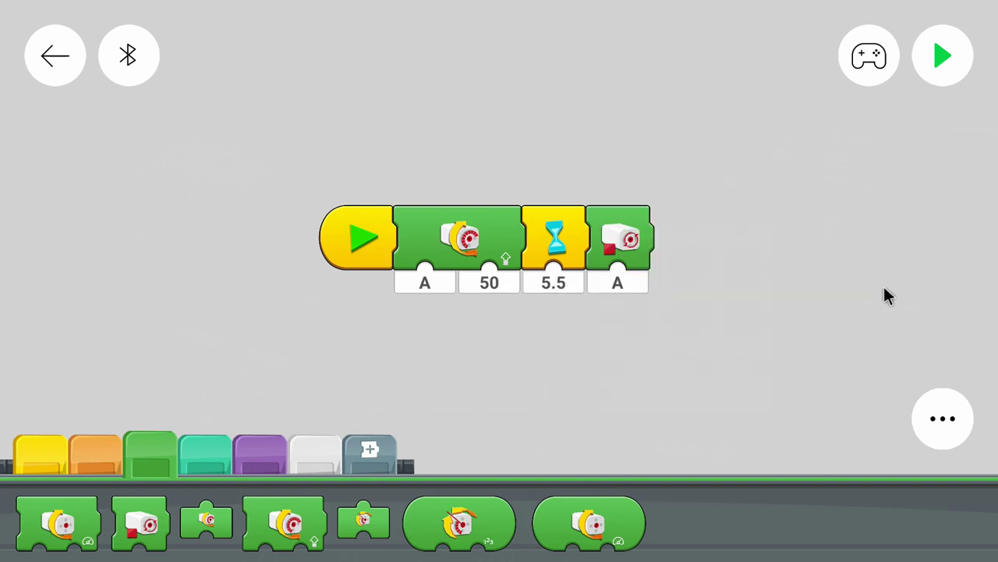
pyautogui.moveTo(901, 308)
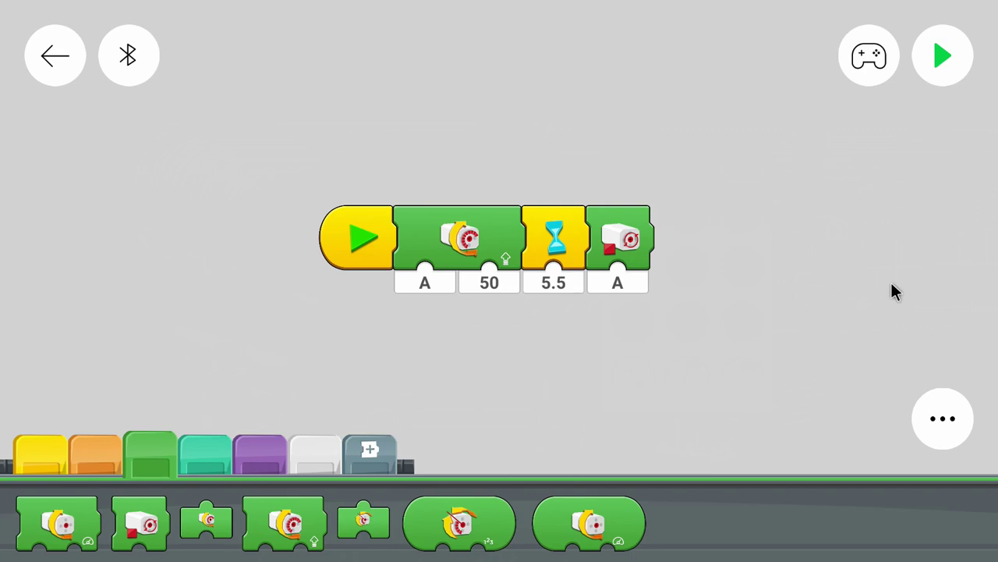
# Step: Connect to the hub and run the motor A 50, wait 5.5, stop A program
pyautogui.click(943, 55)
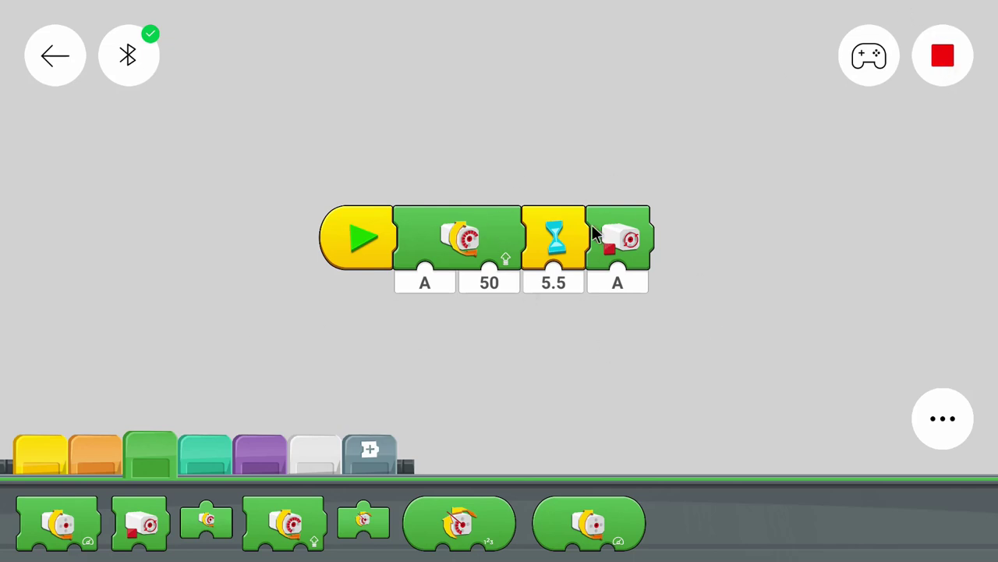
pyautogui.moveTo(575, 261)
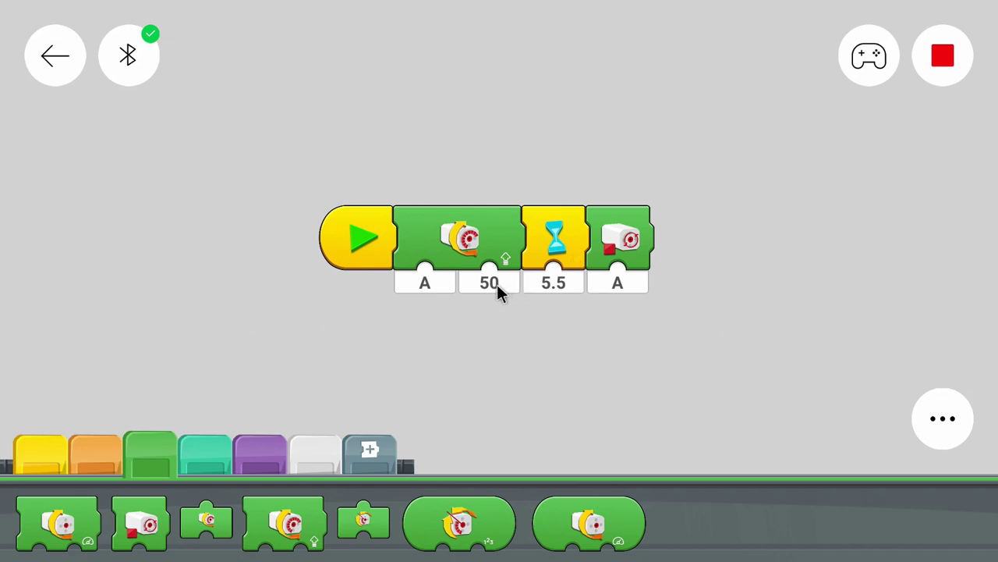
pyautogui.moveTo(511, 293)
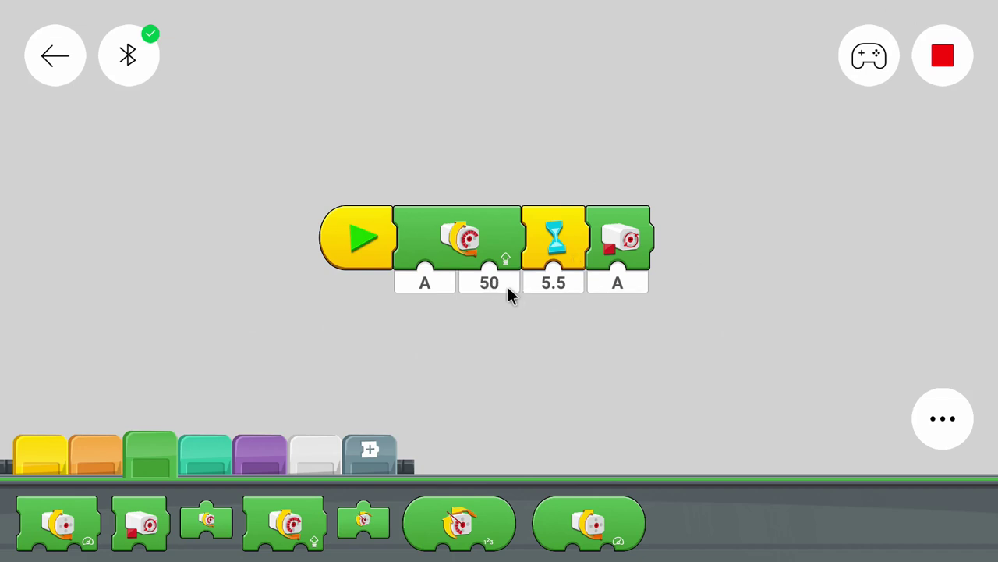
pyautogui.moveTo(557, 295)
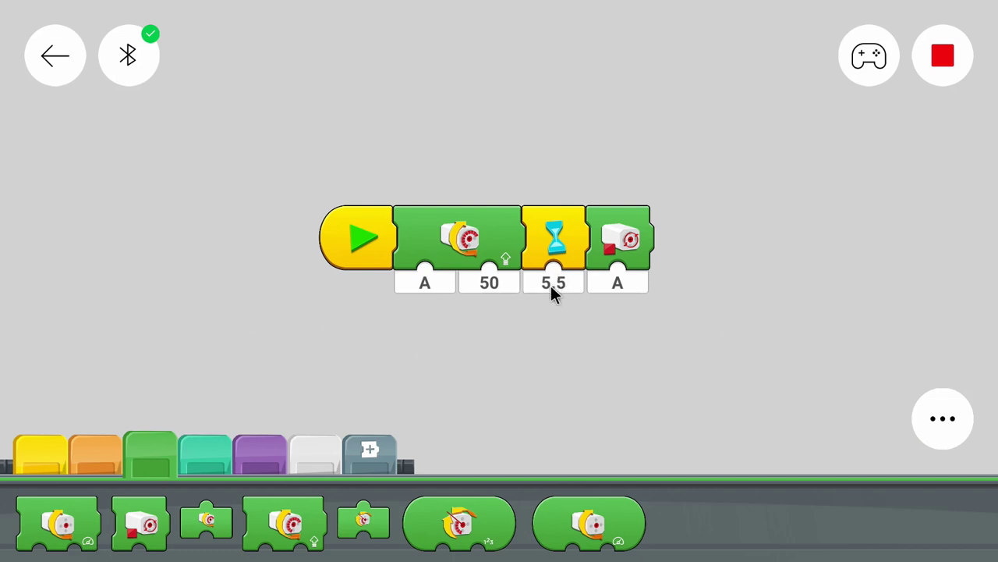
pyautogui.moveTo(507, 295)
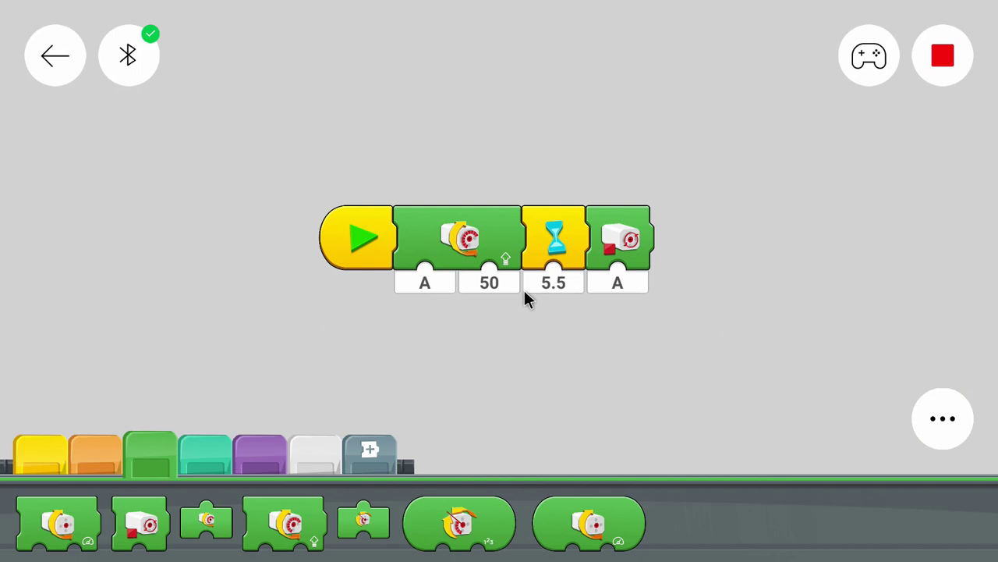
pyautogui.moveTo(499, 373)
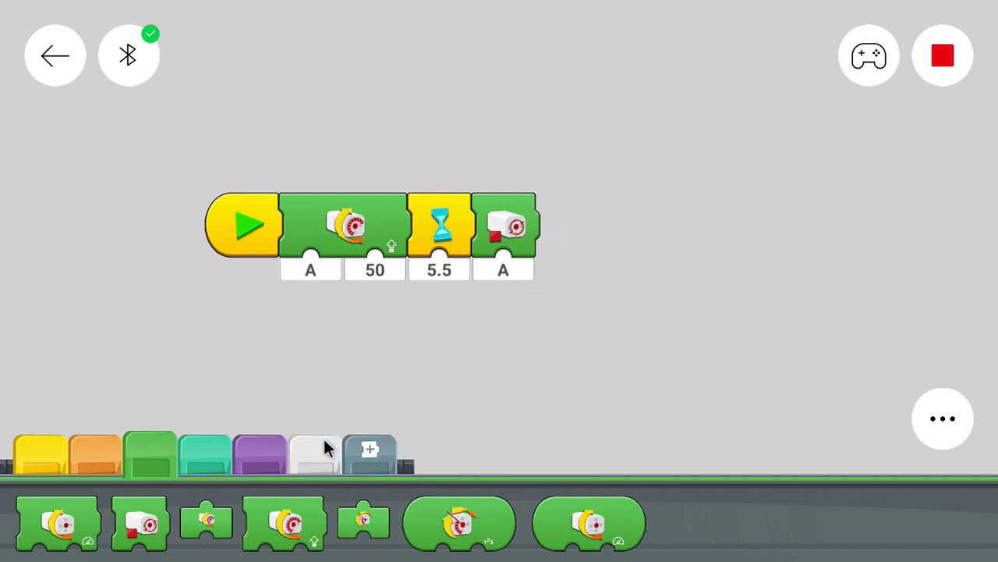
pyautogui.moveTo(367, 353)
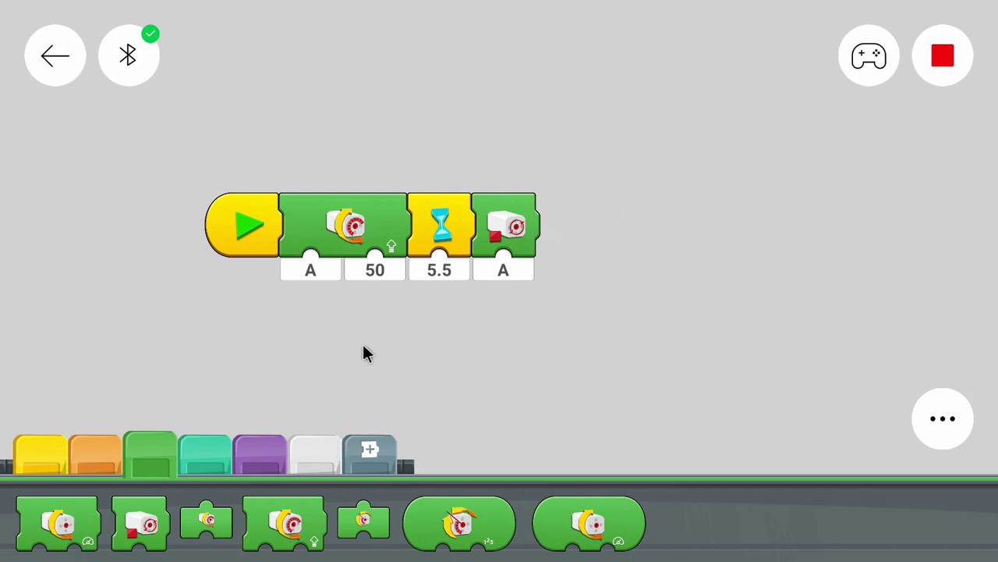
pyautogui.moveTo(295, 421)
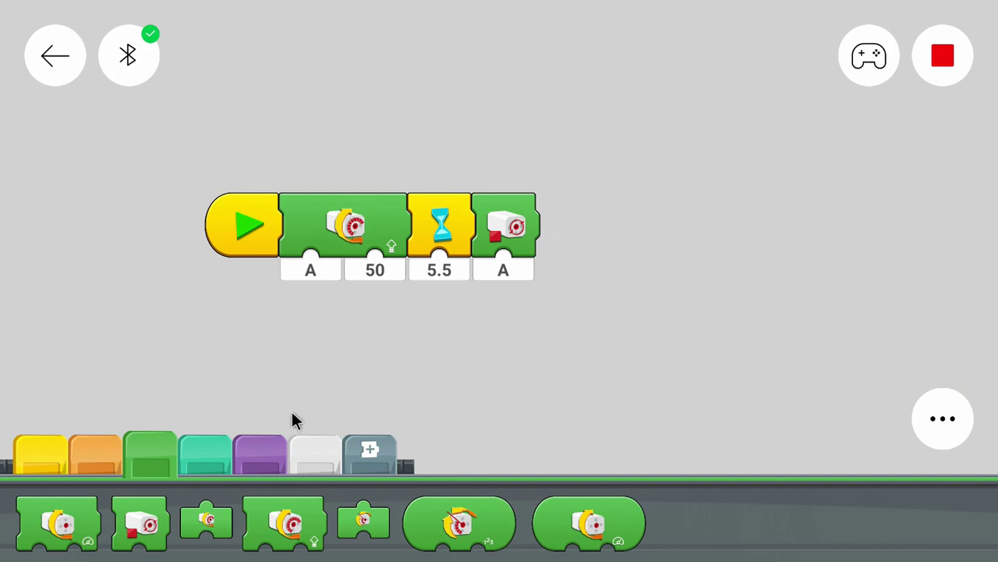
pyautogui.moveTo(437, 356)
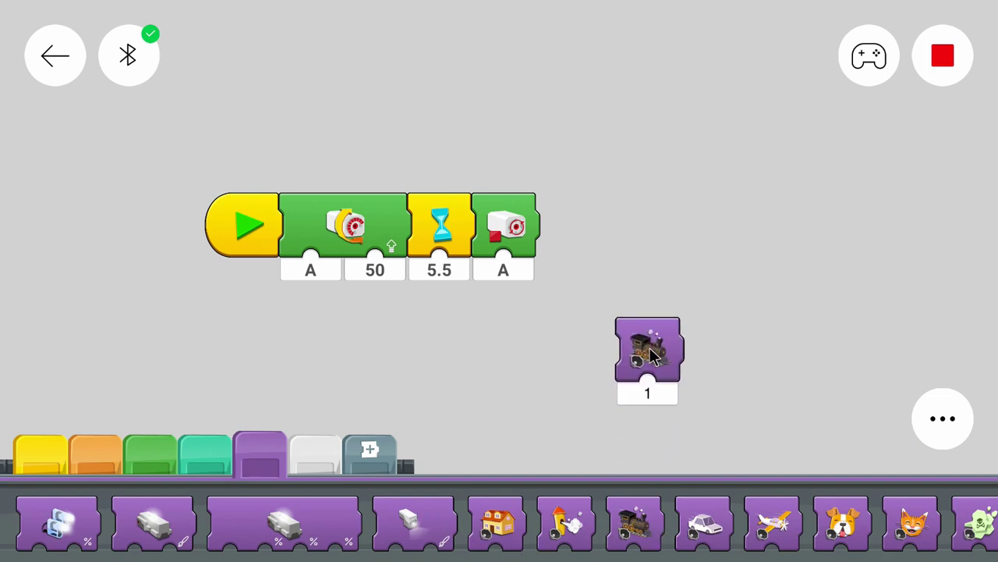
pyautogui.moveTo(616, 464)
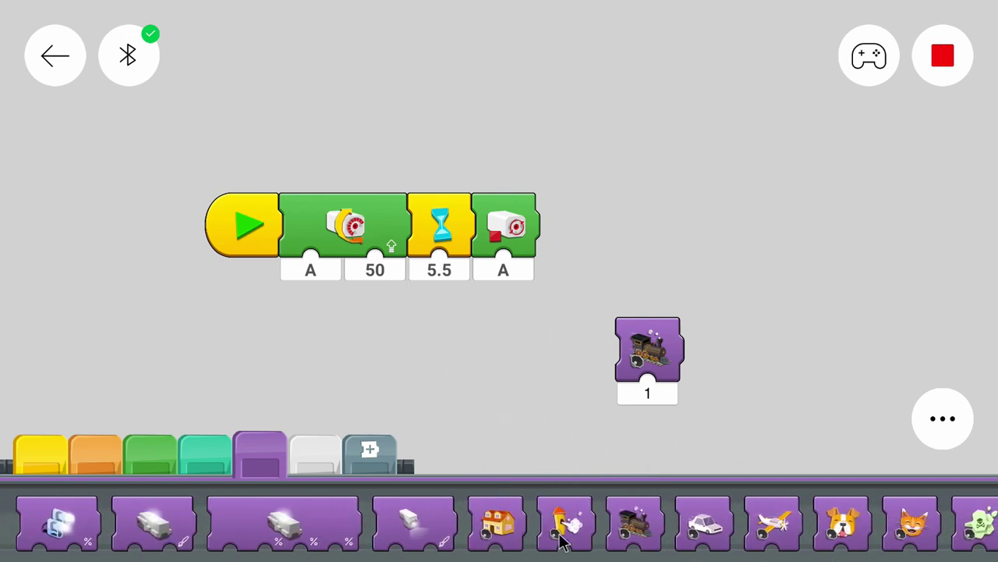
# Step: Insert a train sound block right after start and set it to sound 1
pyautogui.moveTo(647, 359); pyautogui.dragTo(311, 227)
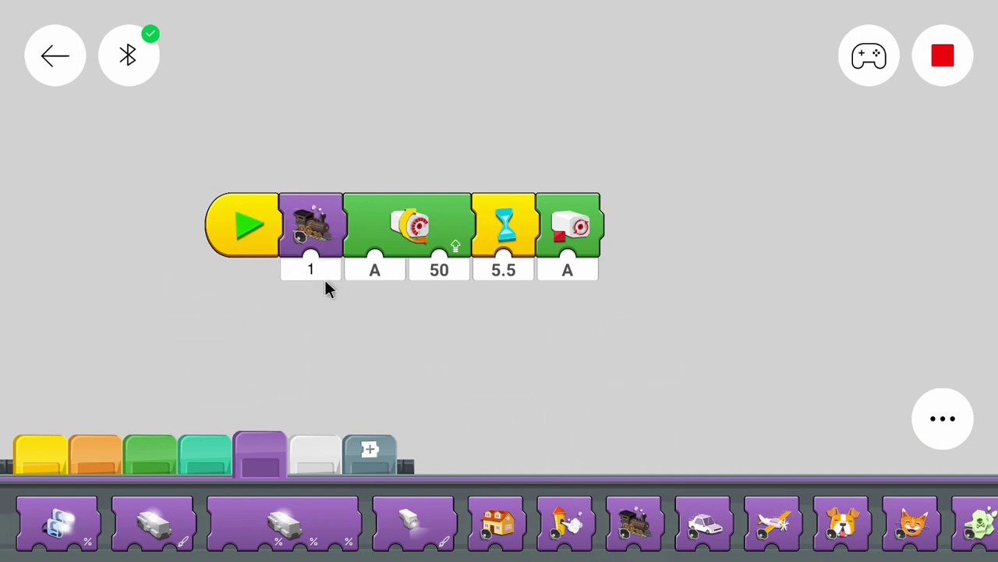
pyautogui.click(310, 269)
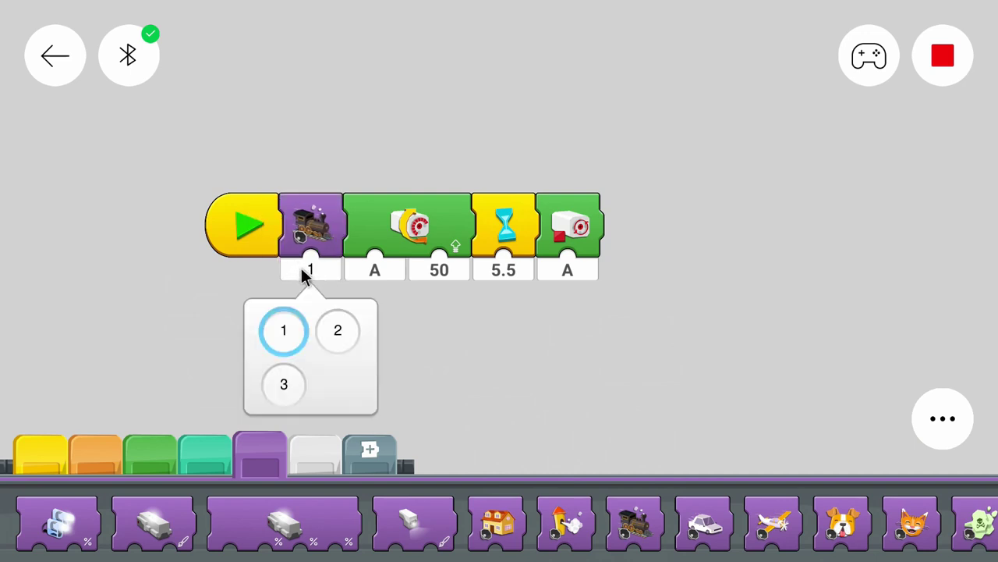
pyautogui.click(338, 330)
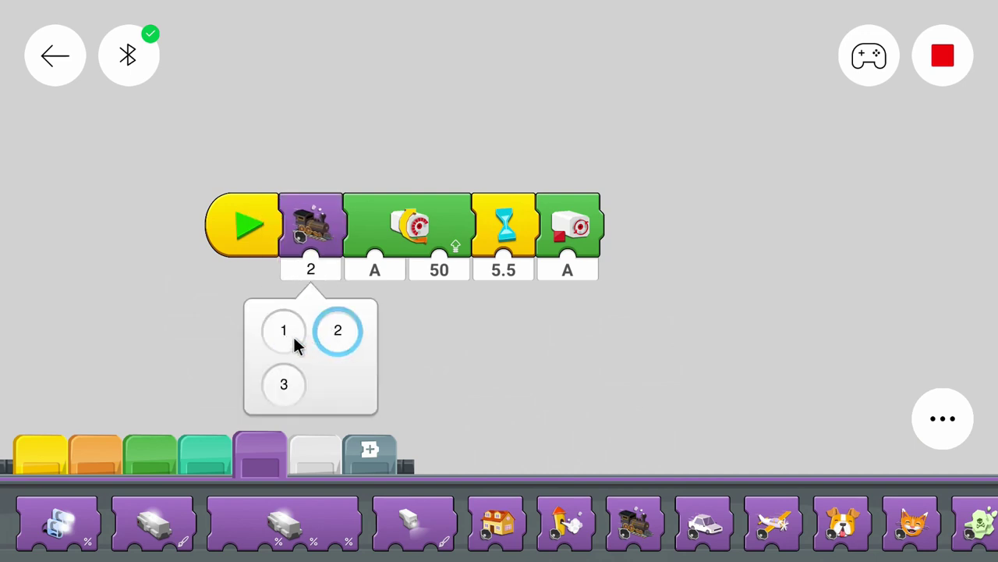
pyautogui.click(283, 330)
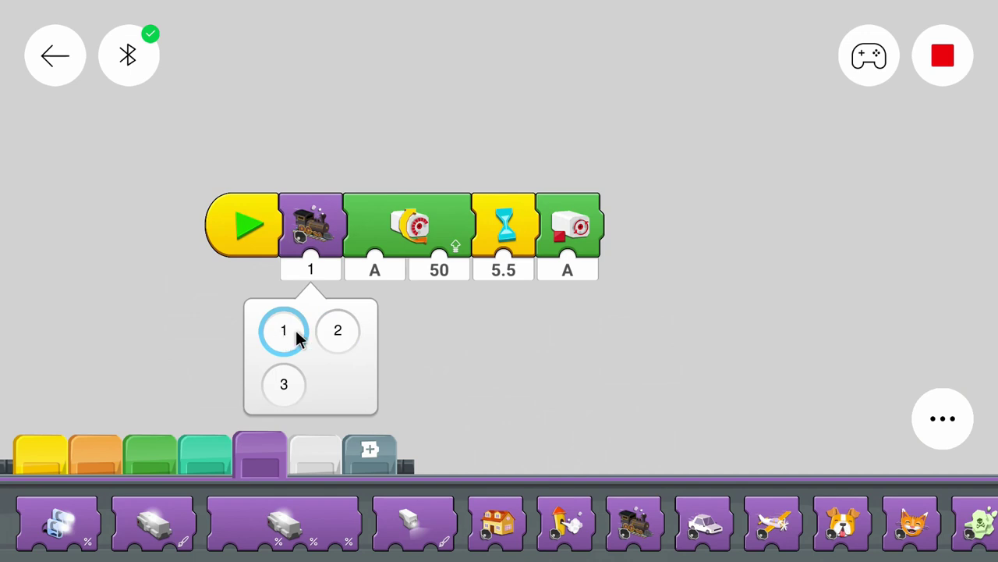
pyautogui.moveTo(595, 350)
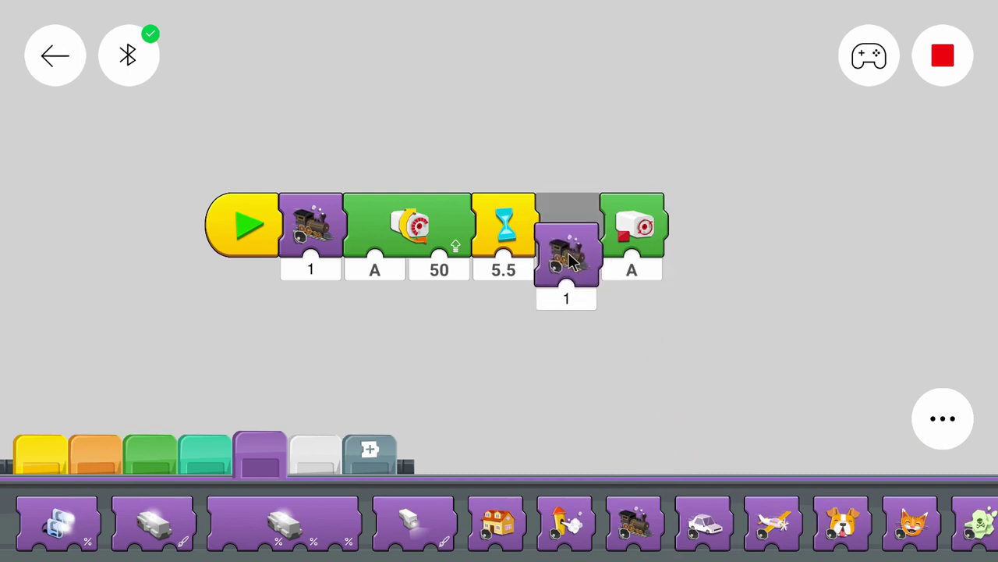
# Step: Add a second train sound block after the motor stop, set to sound 2
pyautogui.moveTo(566, 250); pyautogui.dragTo(632, 227)
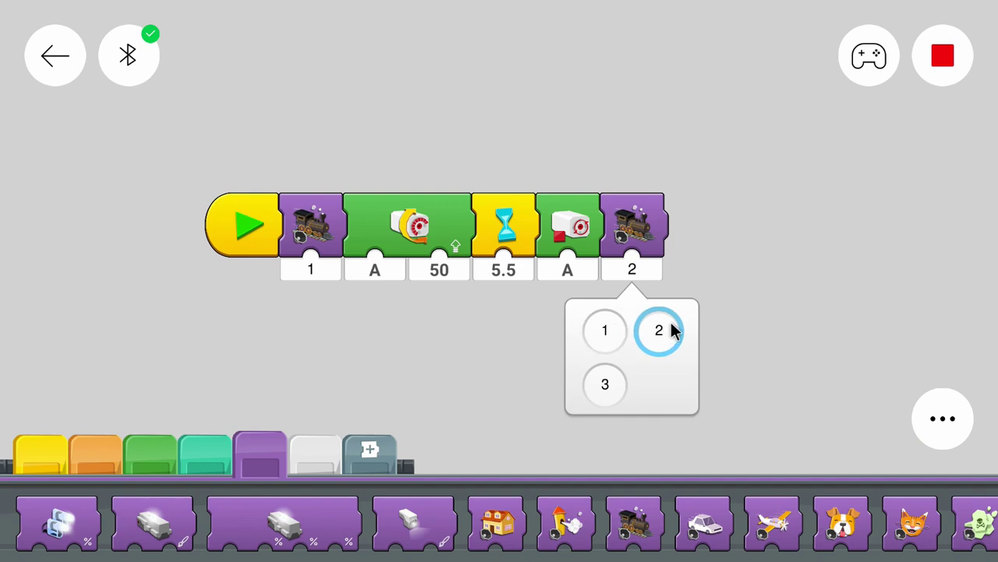
pyautogui.click(658, 330)
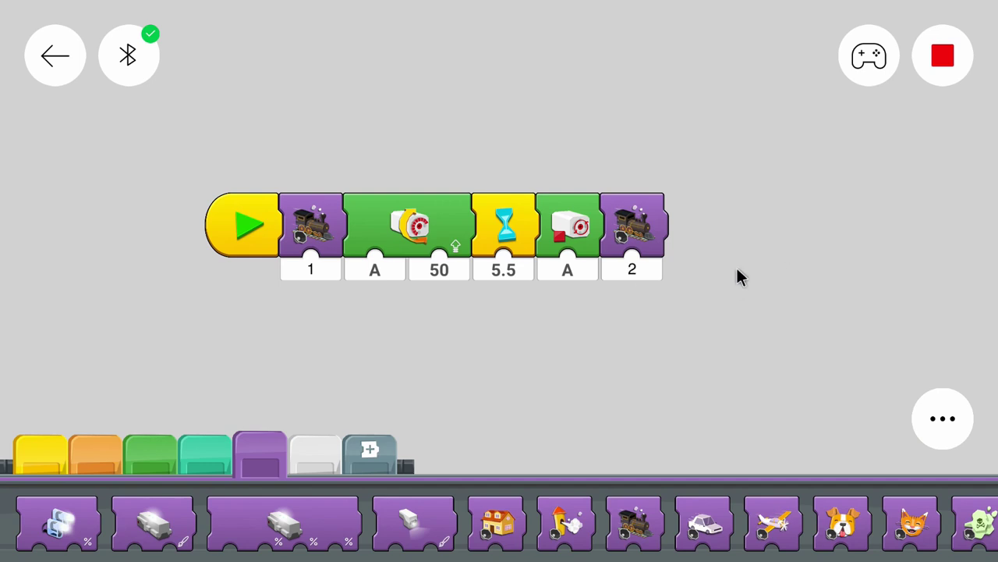
pyautogui.moveTo(311, 242)
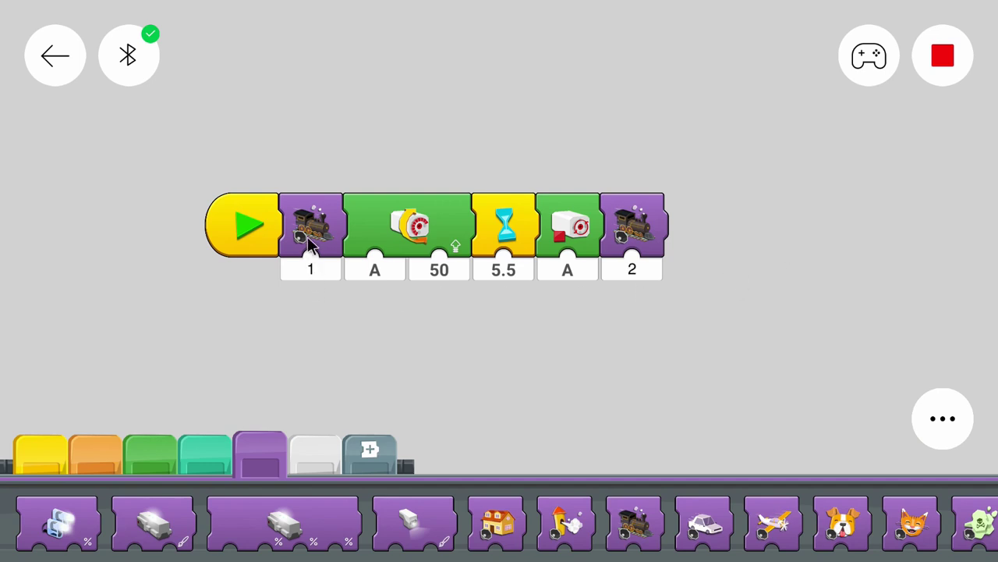
pyautogui.moveTo(445, 234)
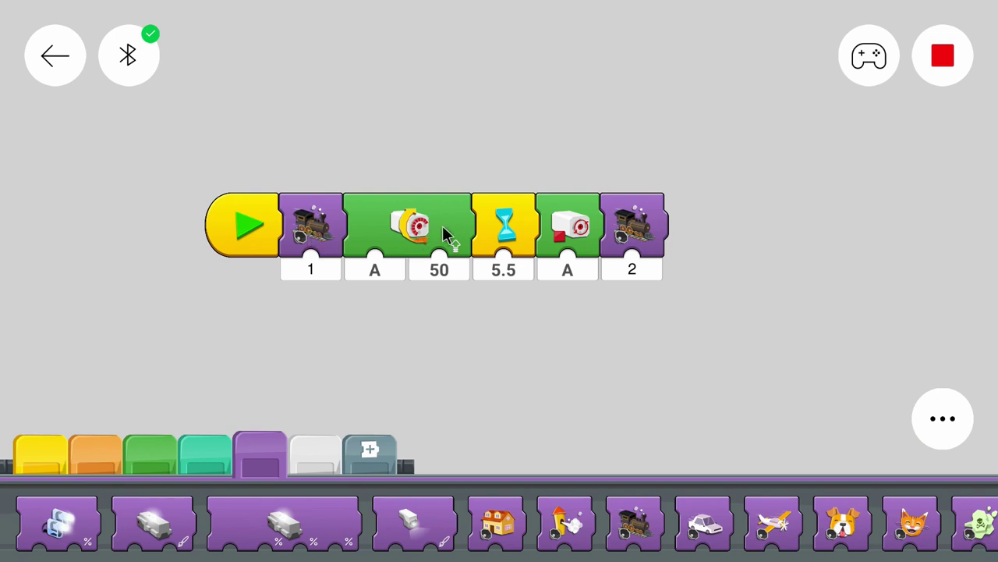
pyautogui.moveTo(542, 246)
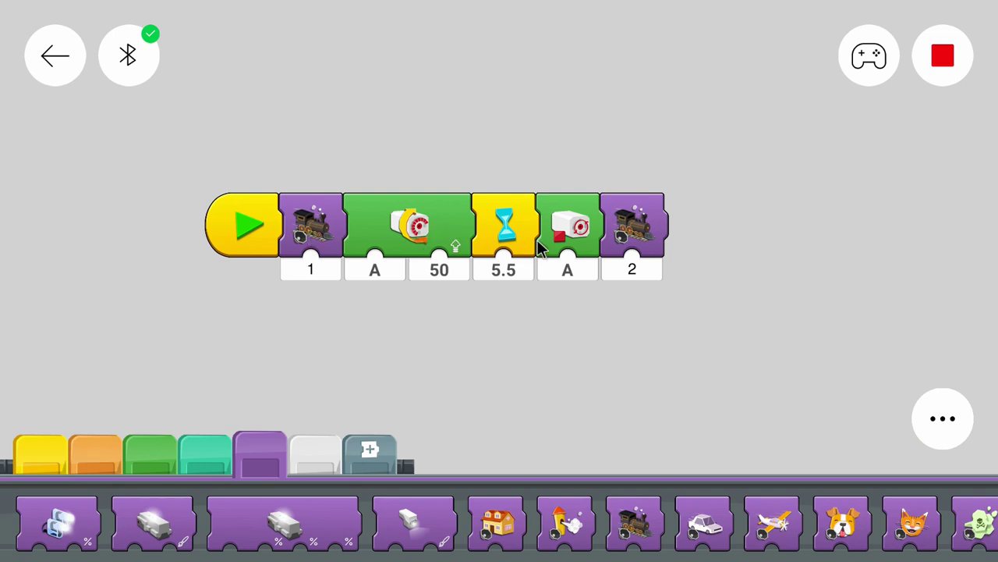
pyautogui.moveTo(536, 249)
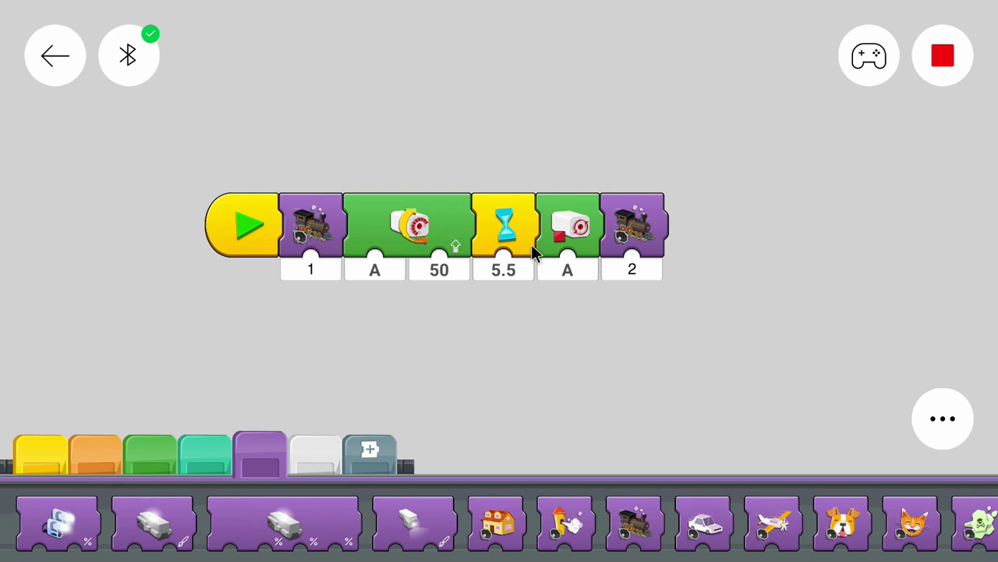
pyautogui.moveTo(635, 266)
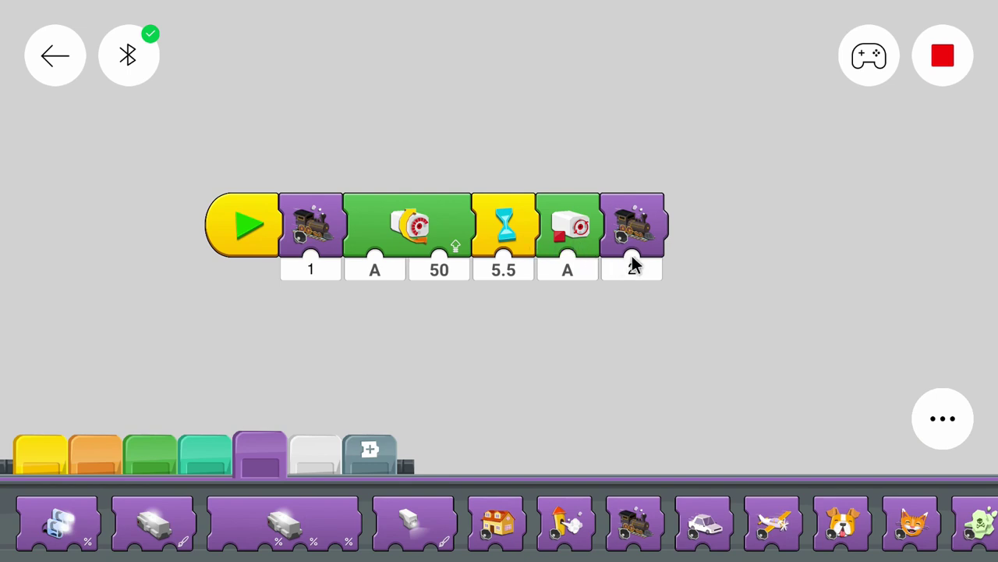
pyautogui.moveTo(374, 349)
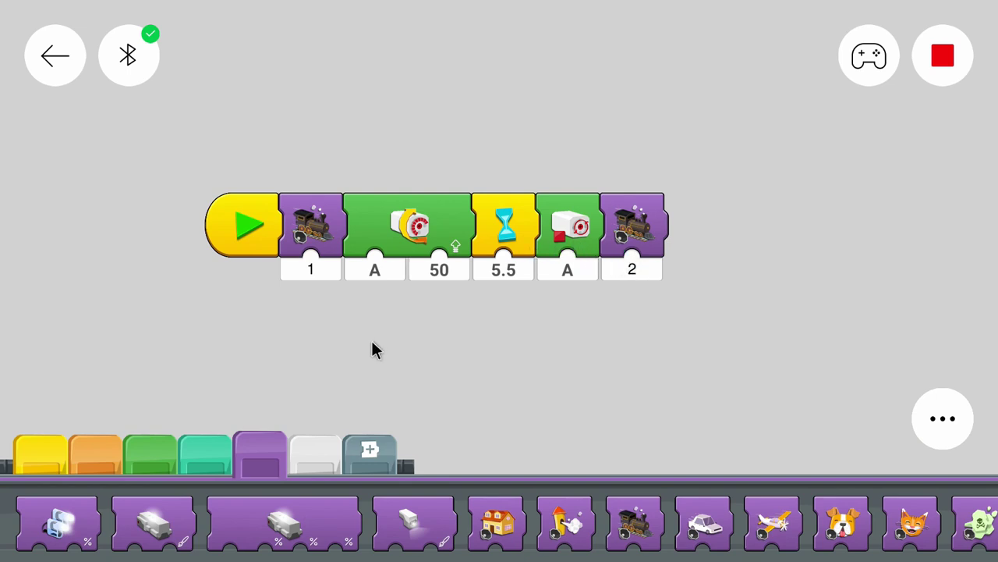
pyautogui.moveTo(369, 360)
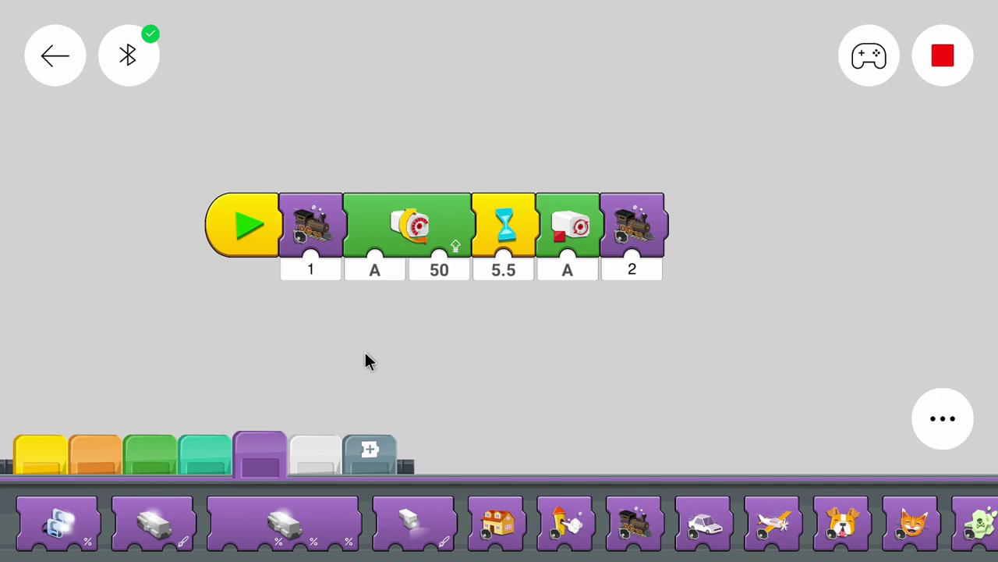
pyautogui.moveTo(369, 365)
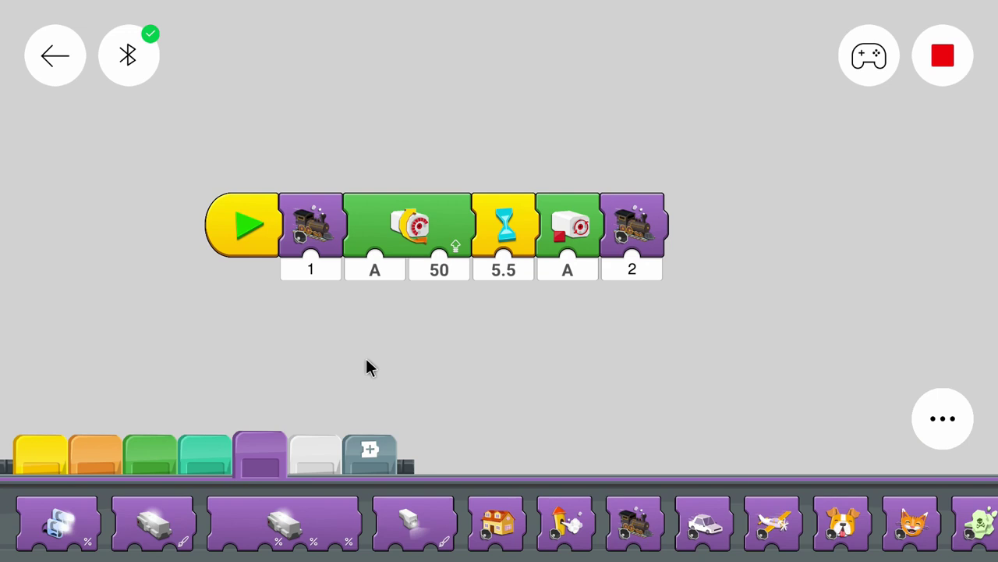
pyautogui.moveTo(283, 415)
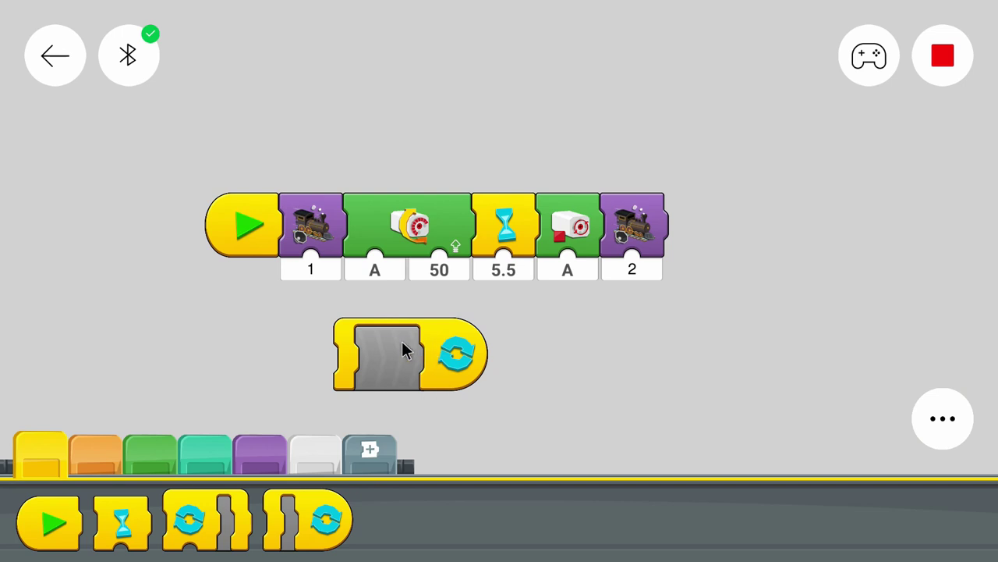
pyautogui.moveTo(387, 396)
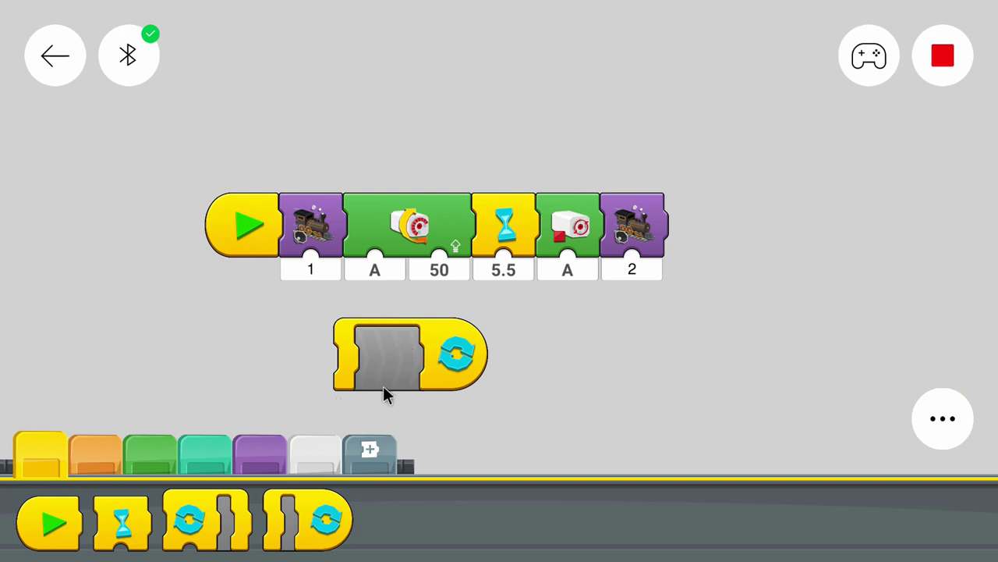
pyautogui.moveTo(361, 387)
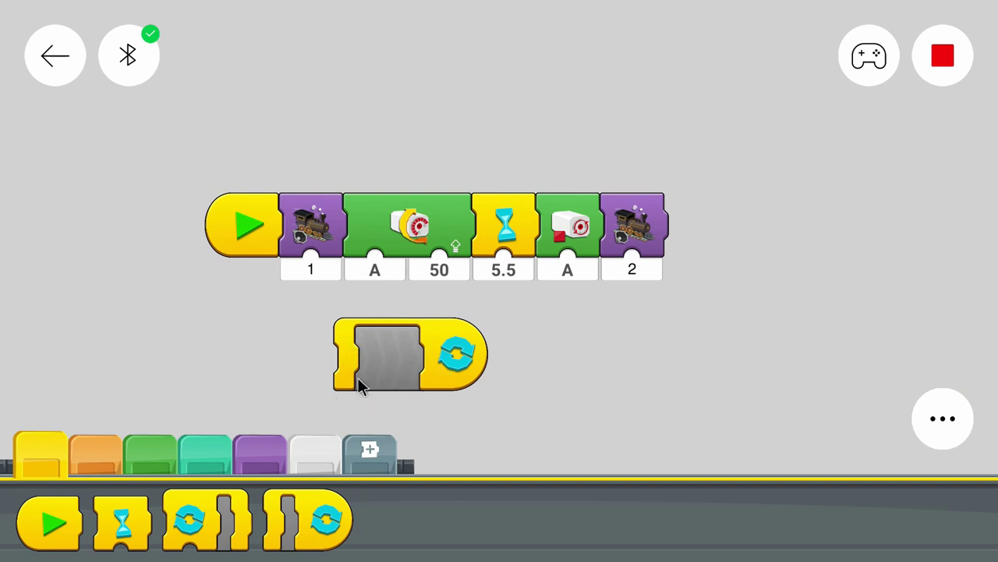
# Step: Move the empty repeat-forever loop block closer to the program
pyautogui.moveTo(409, 355); pyautogui.dragTo(555, 343)
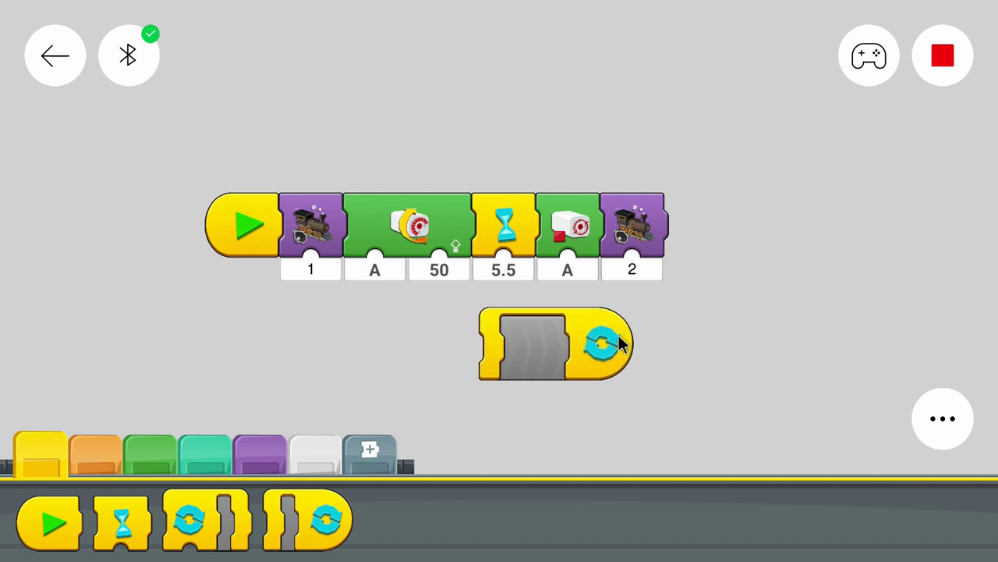
pyautogui.moveTo(521, 384)
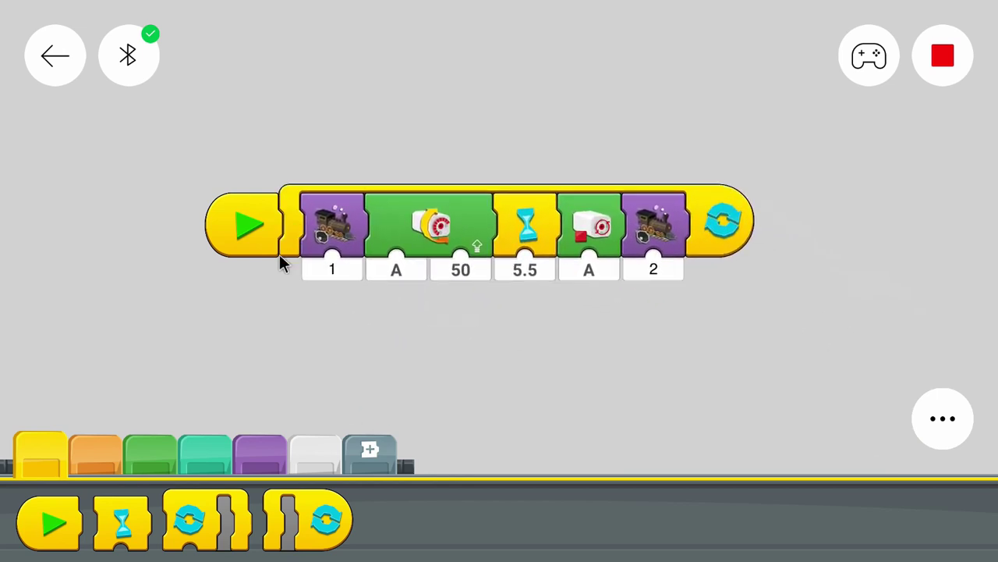
pyautogui.moveTo(253, 195)
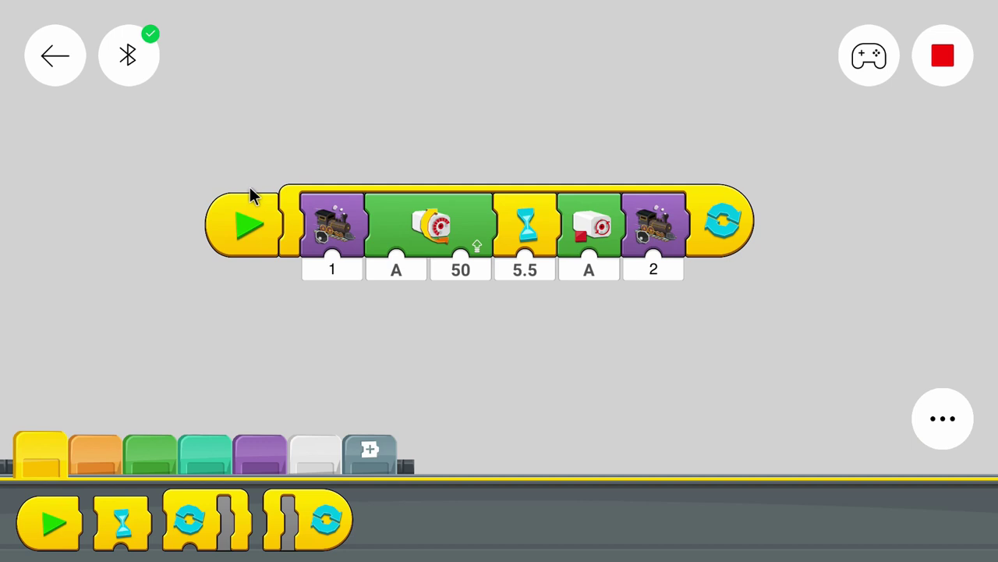
pyautogui.moveTo(293, 232)
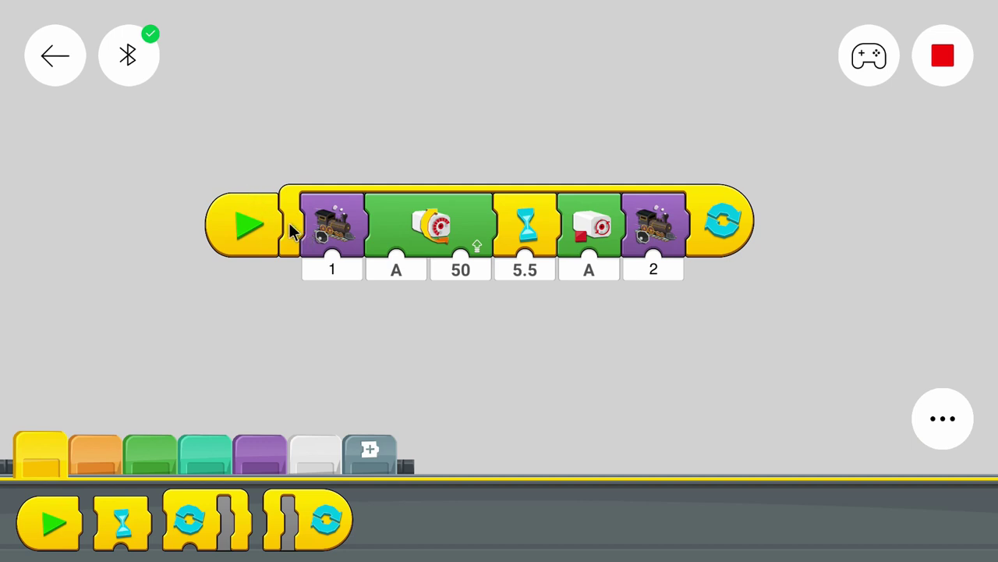
pyautogui.moveTo(302, 267)
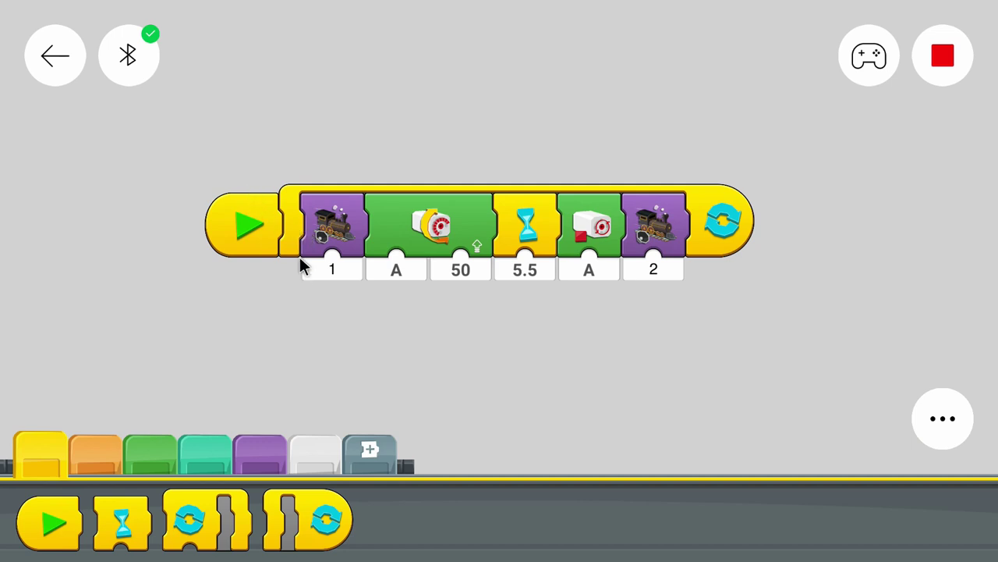
pyautogui.moveTo(281, 226)
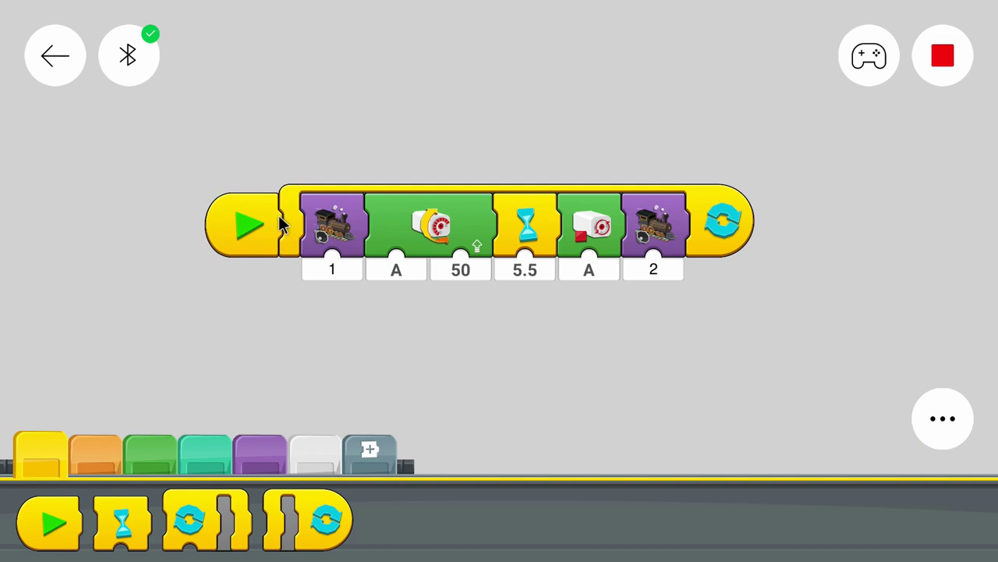
pyautogui.moveTo(636, 225)
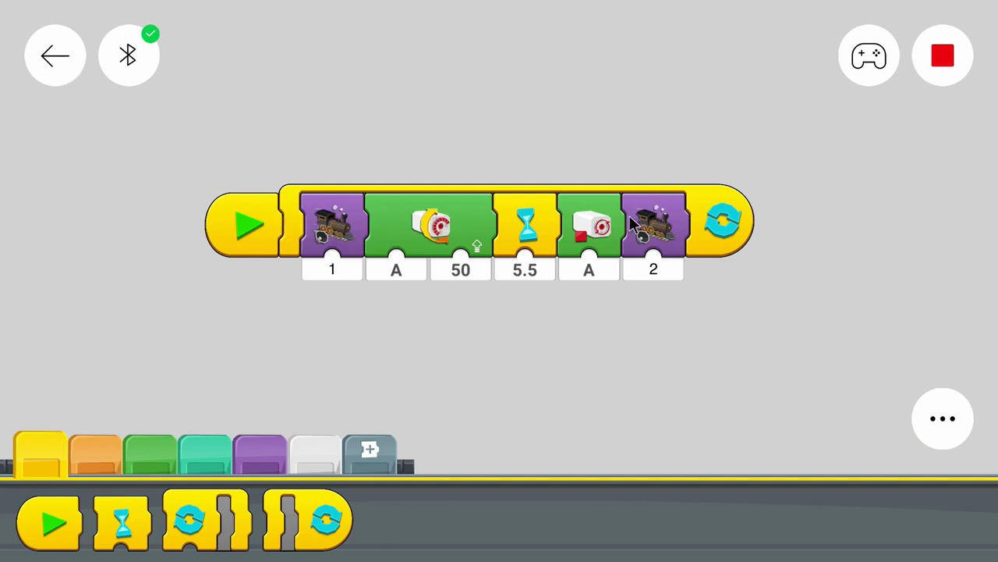
pyautogui.moveTo(612, 232)
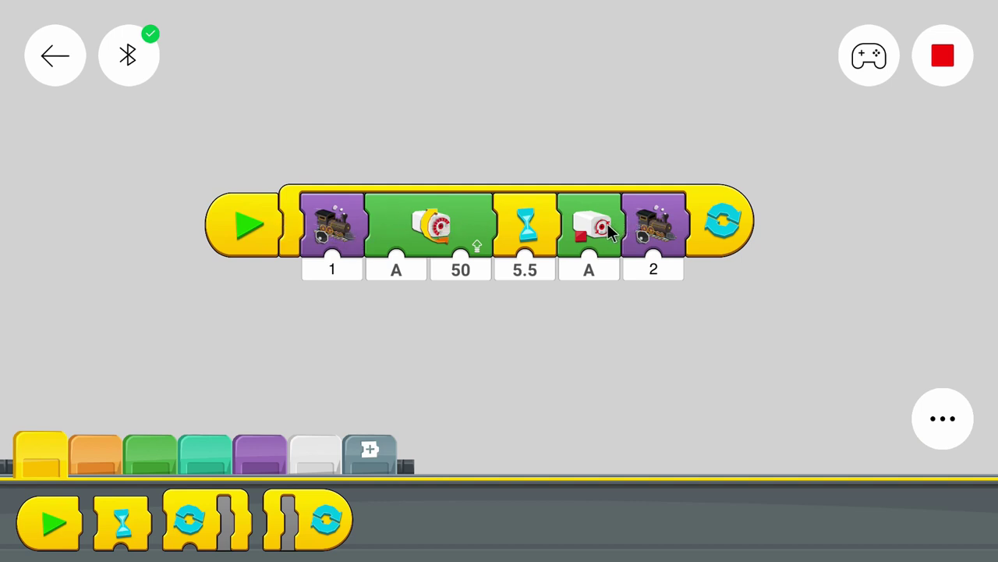
pyautogui.moveTo(655, 238)
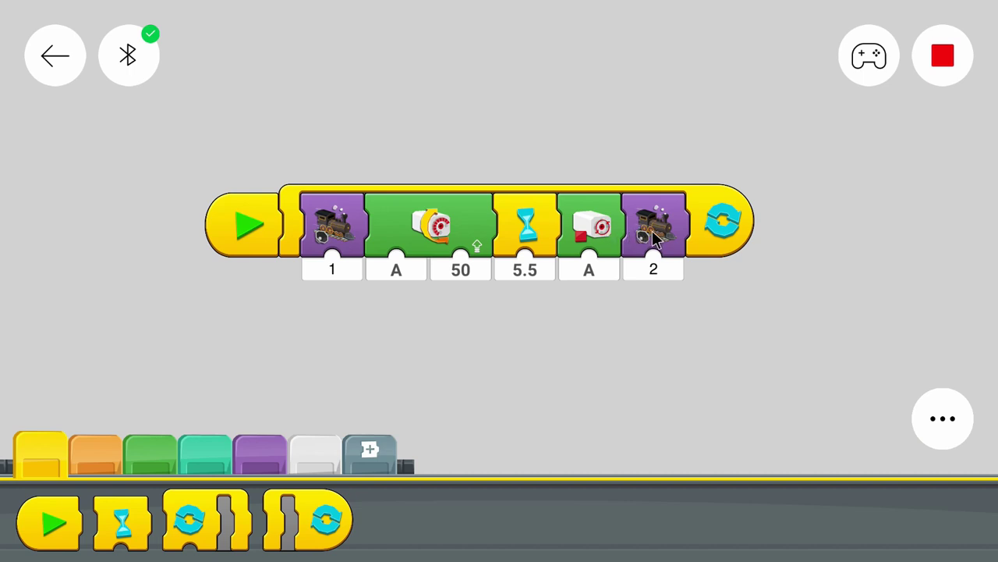
pyautogui.moveTo(721, 242)
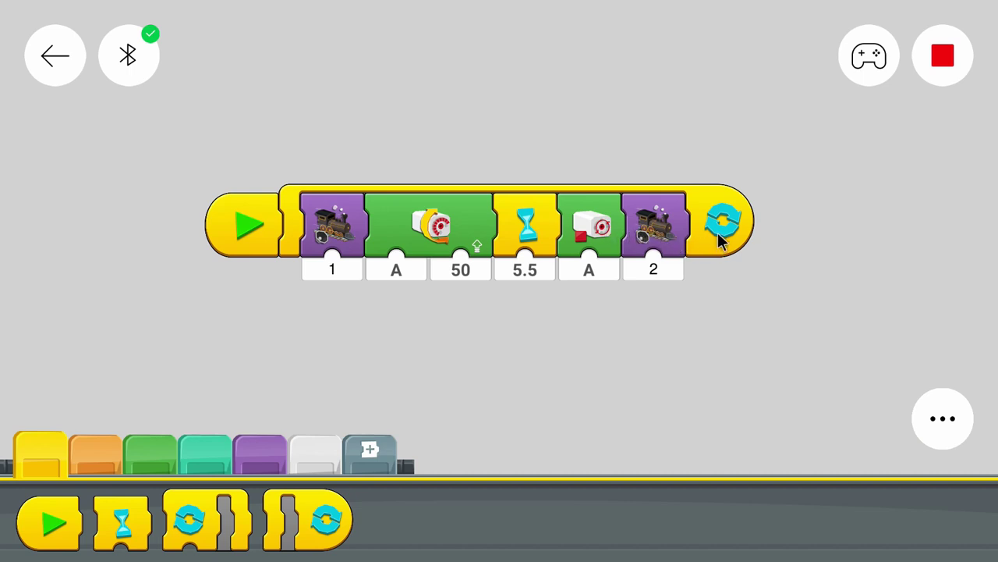
pyautogui.moveTo(702, 222)
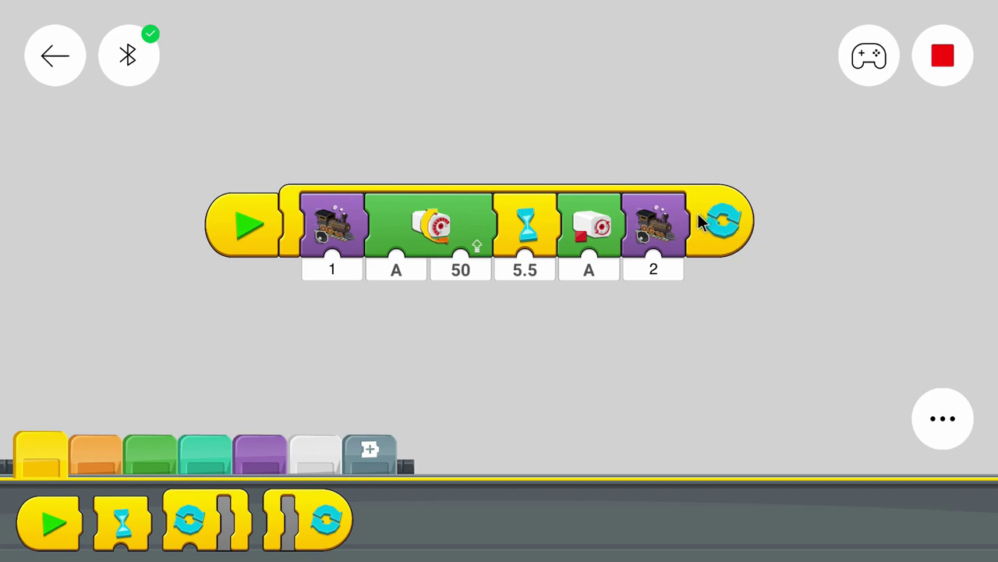
pyautogui.moveTo(297, 232)
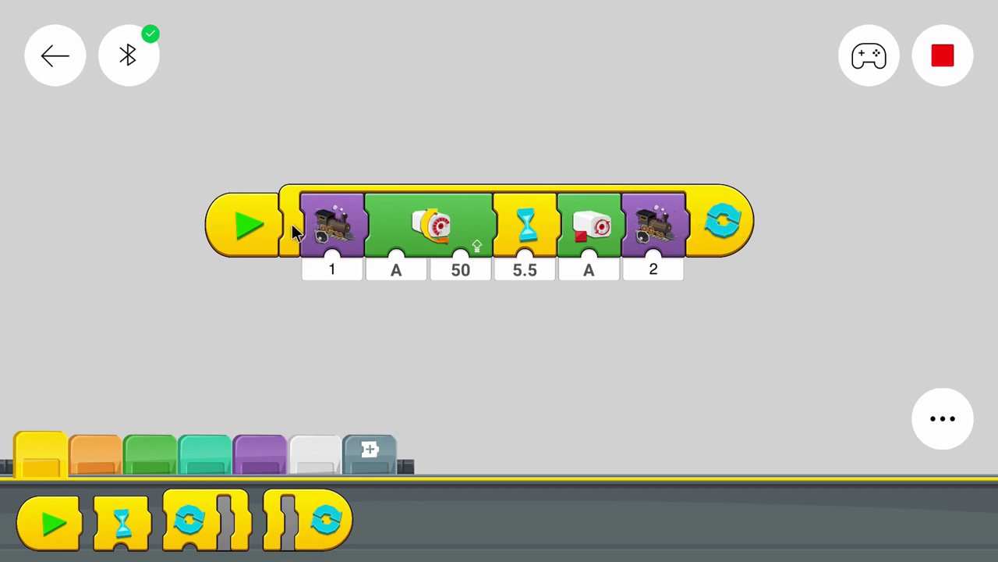
pyautogui.moveTo(749, 234)
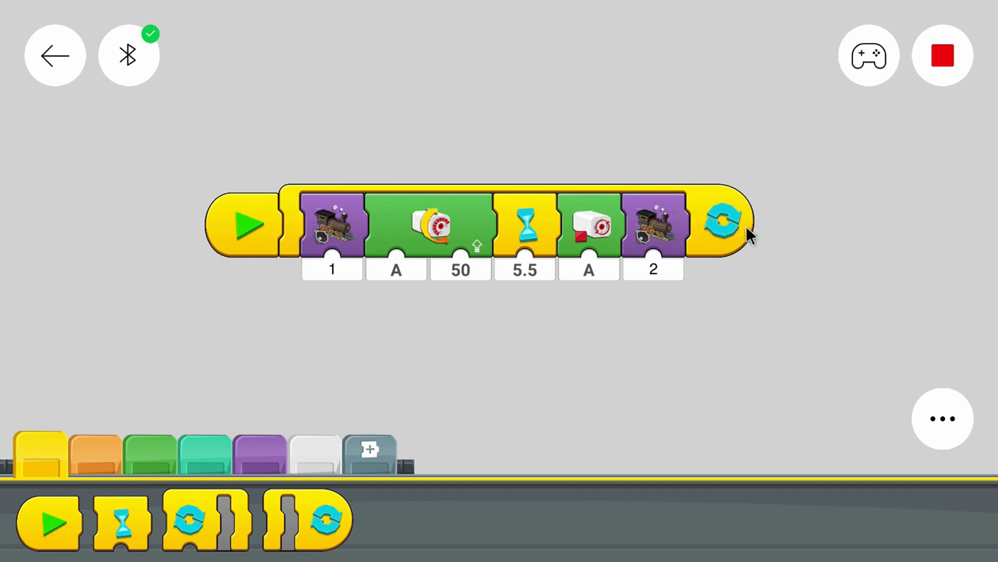
pyautogui.moveTo(269, 191)
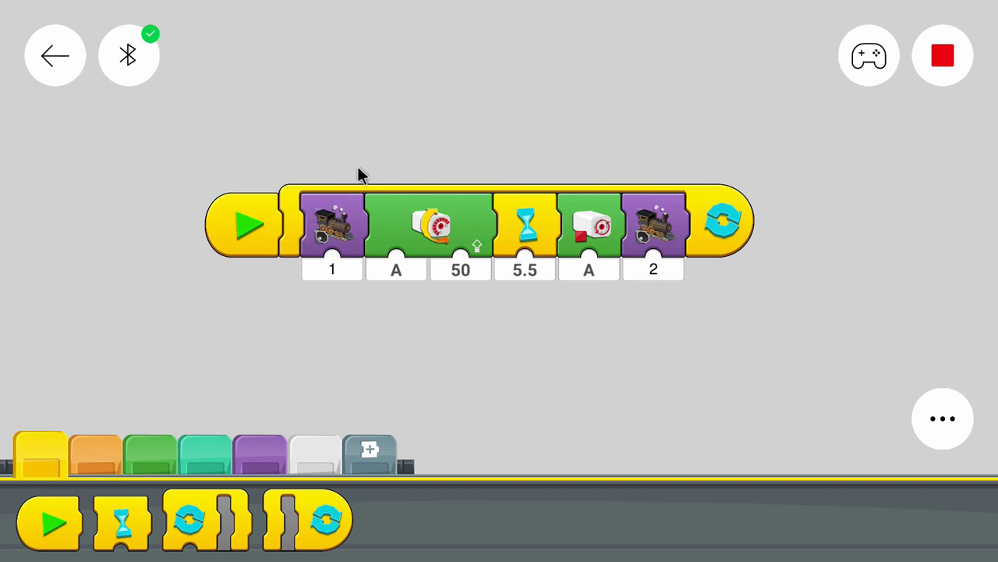
pyautogui.moveTo(713, 210)
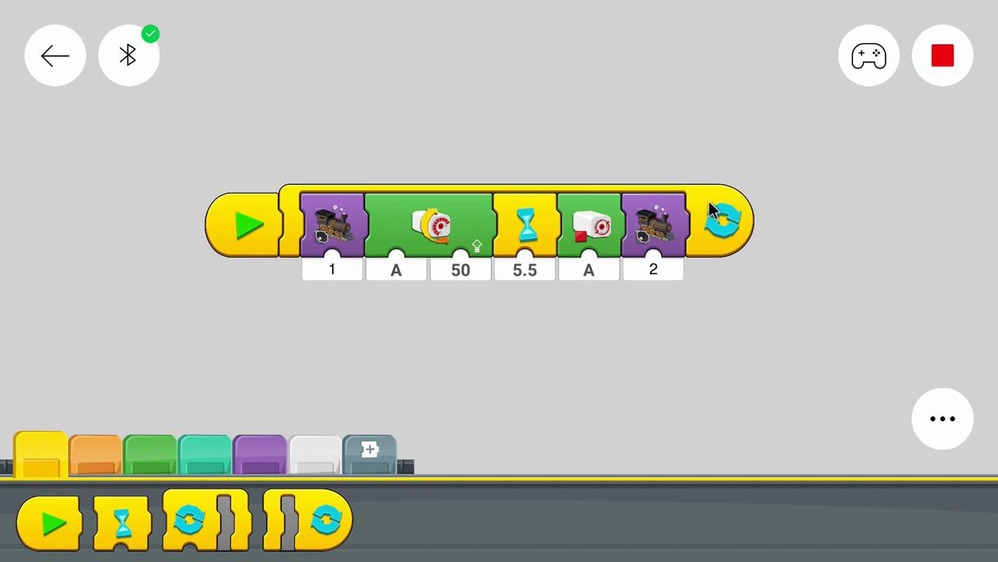
pyautogui.moveTo(696, 229)
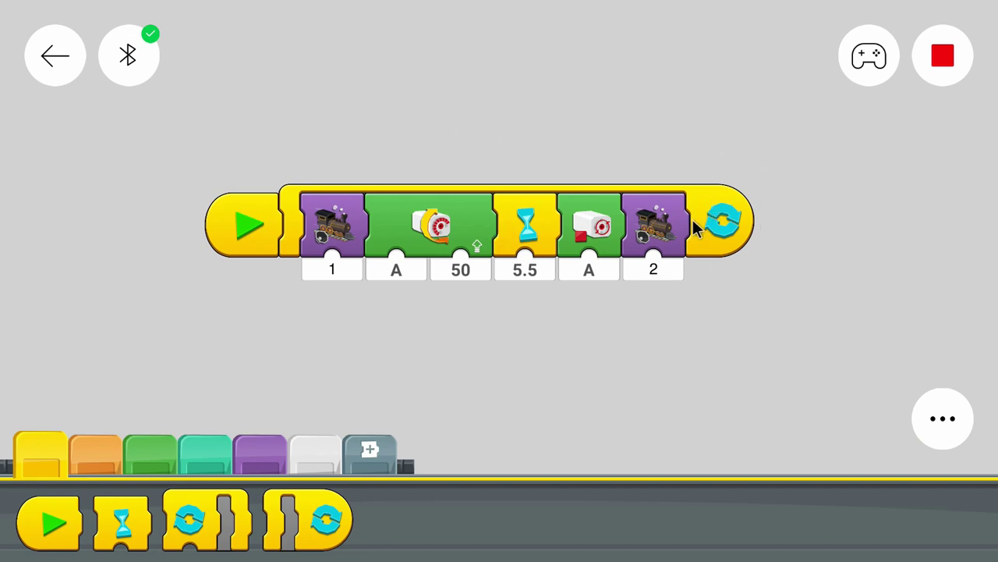
pyautogui.moveTo(557, 179)
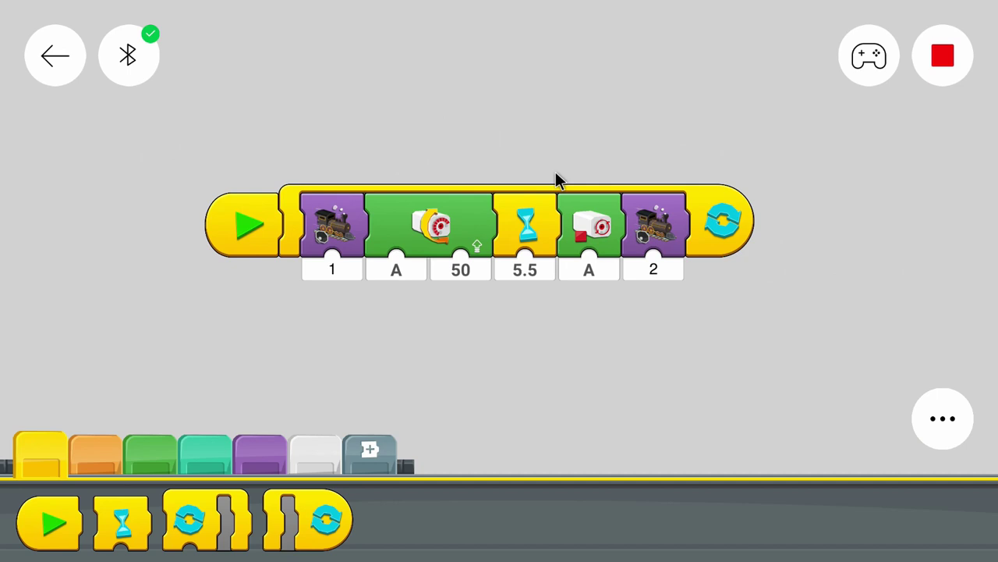
# Step: Show the motor control blocks, leaving the looped program unchanged
pyautogui.click(148, 457)
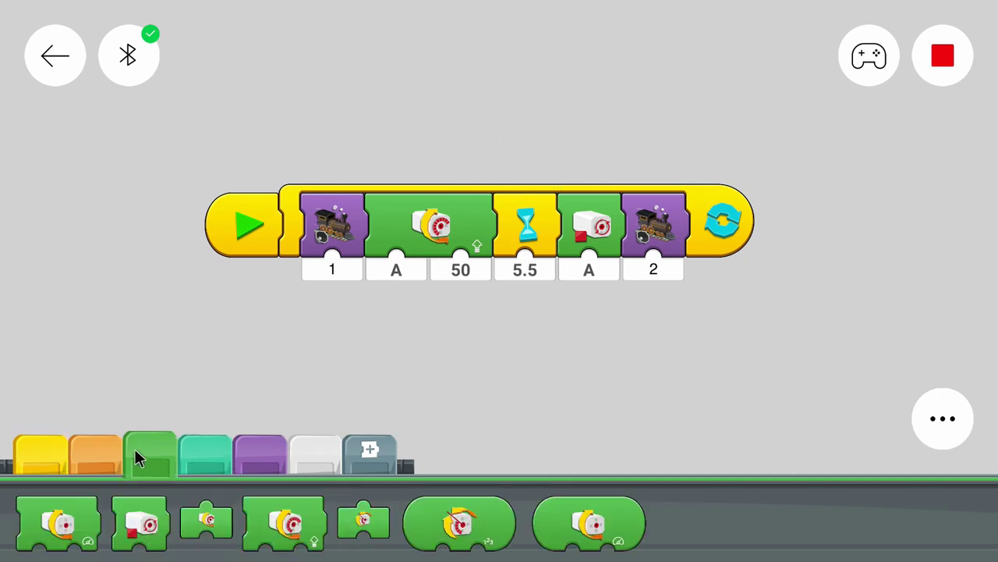
pyautogui.moveTo(579, 296)
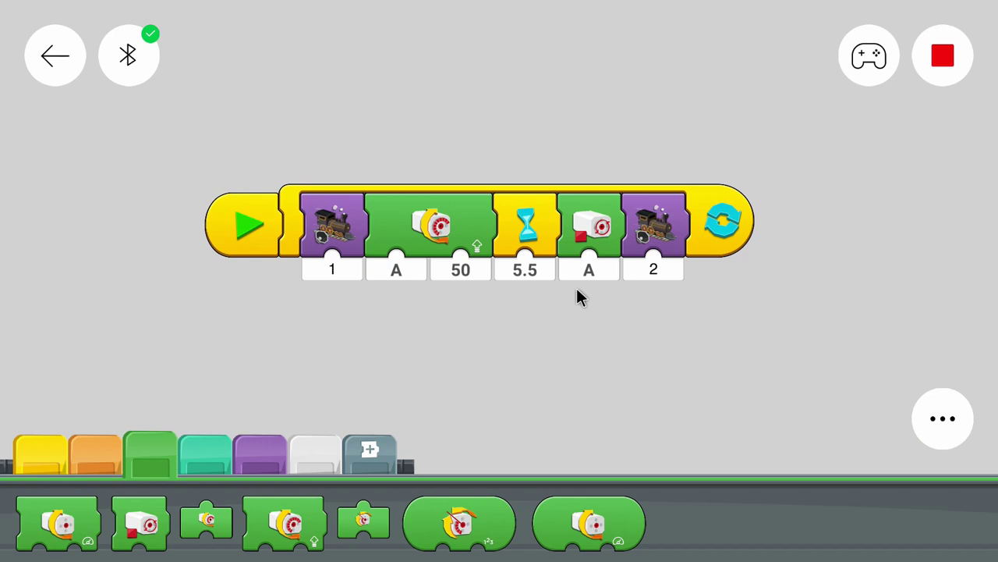
pyautogui.moveTo(580, 311)
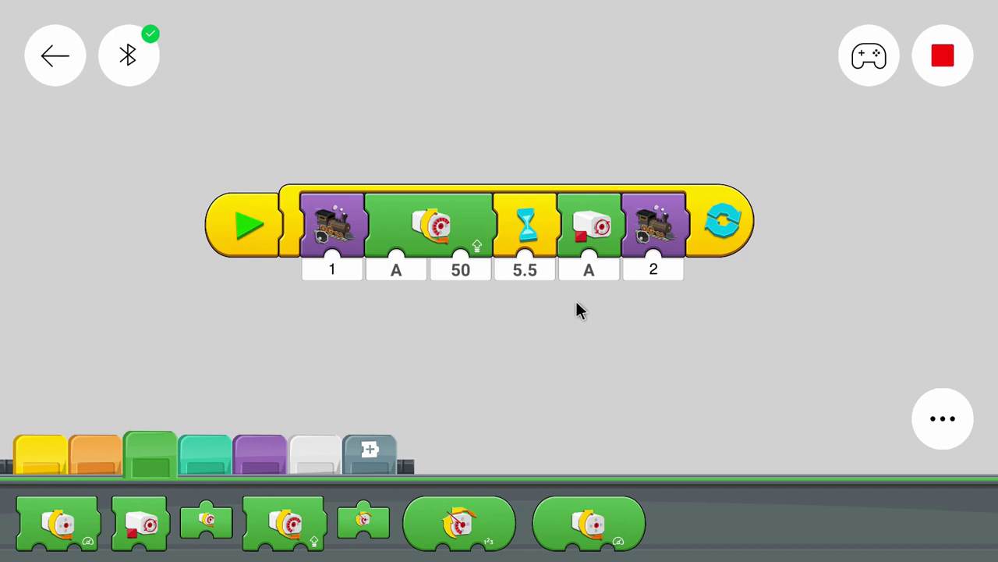
pyautogui.moveTo(784, 177)
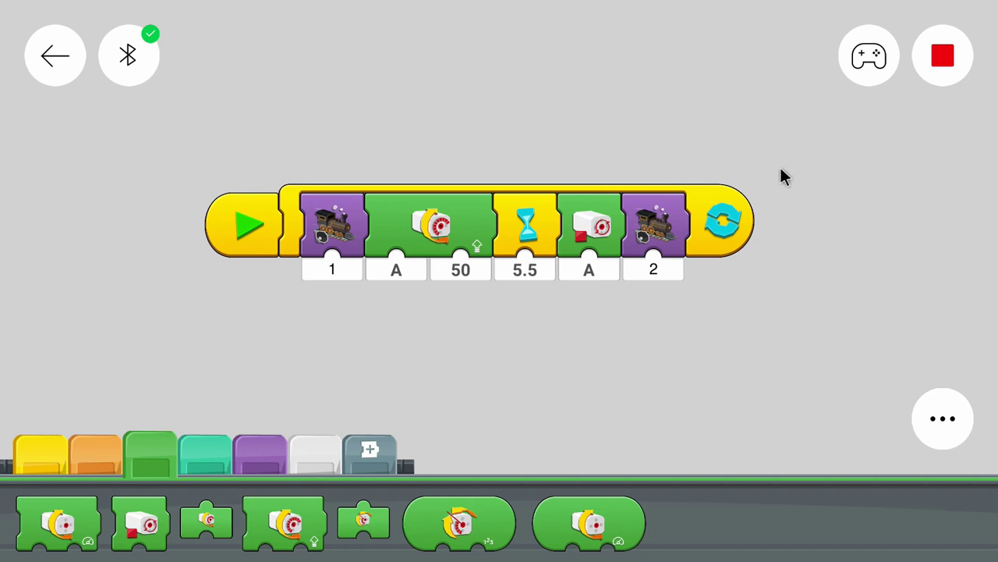
pyautogui.moveTo(797, 256)
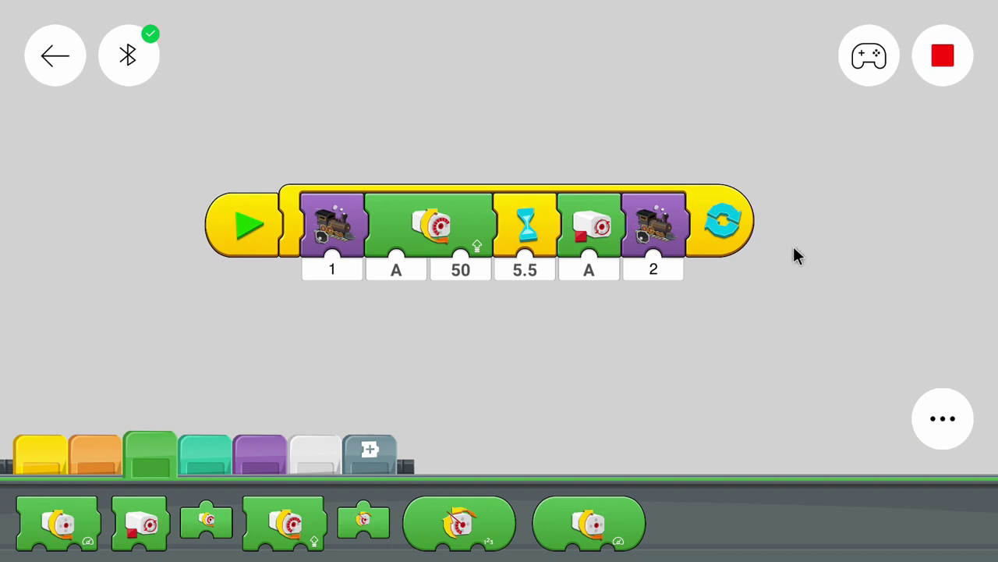
pyautogui.moveTo(783, 236)
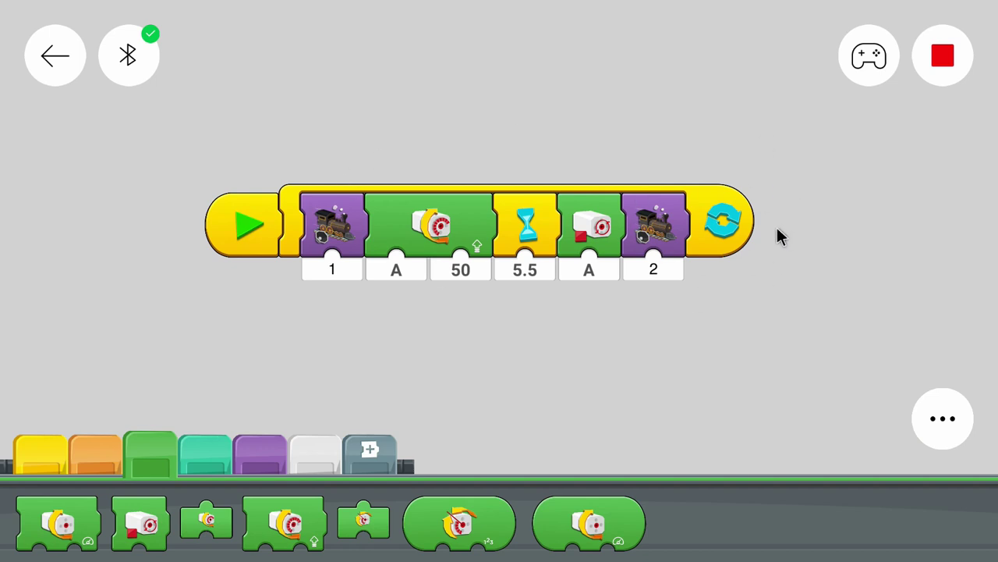
pyautogui.moveTo(326, 124)
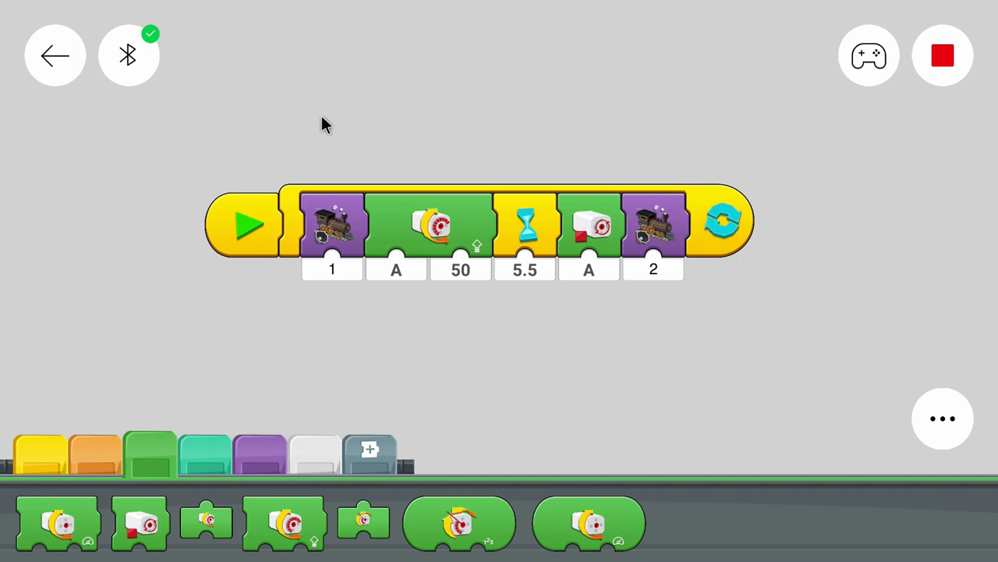
pyautogui.moveTo(700, 187)
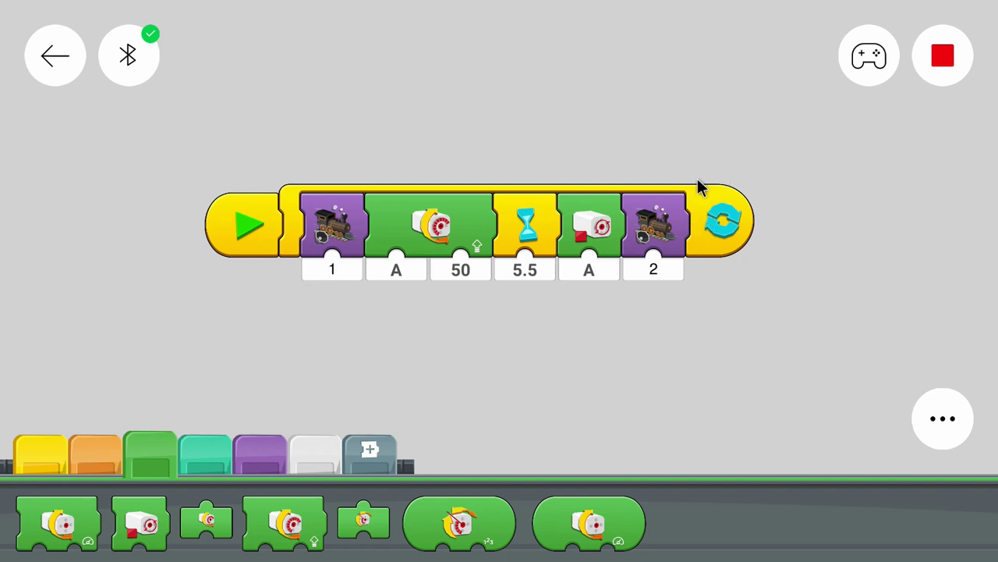
pyautogui.moveTo(687, 207)
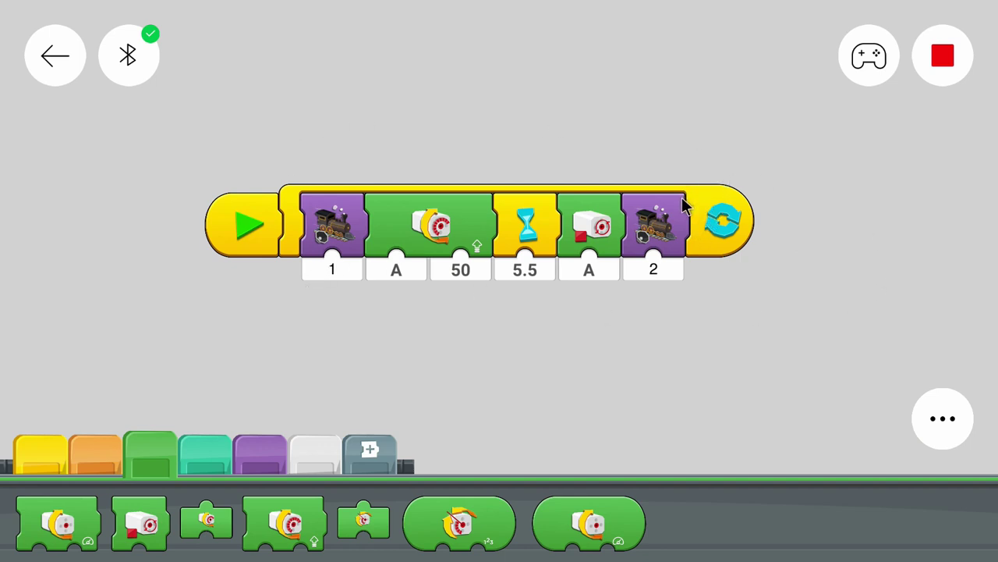
pyautogui.moveTo(690, 214)
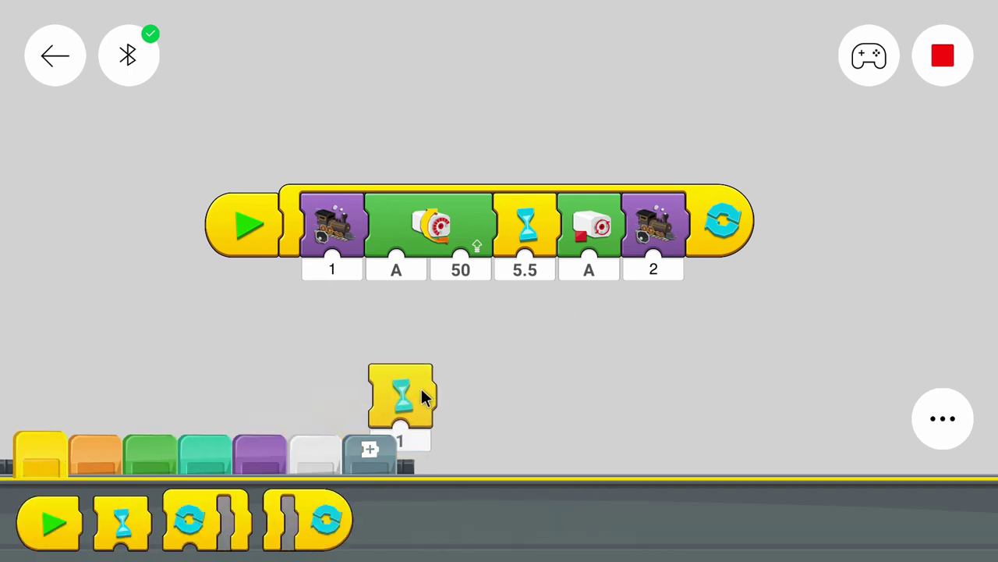
# Step: Add a 1-second wait after the second train sound inside the loop
pyautogui.moveTo(401, 397); pyautogui.dragTo(716, 226)
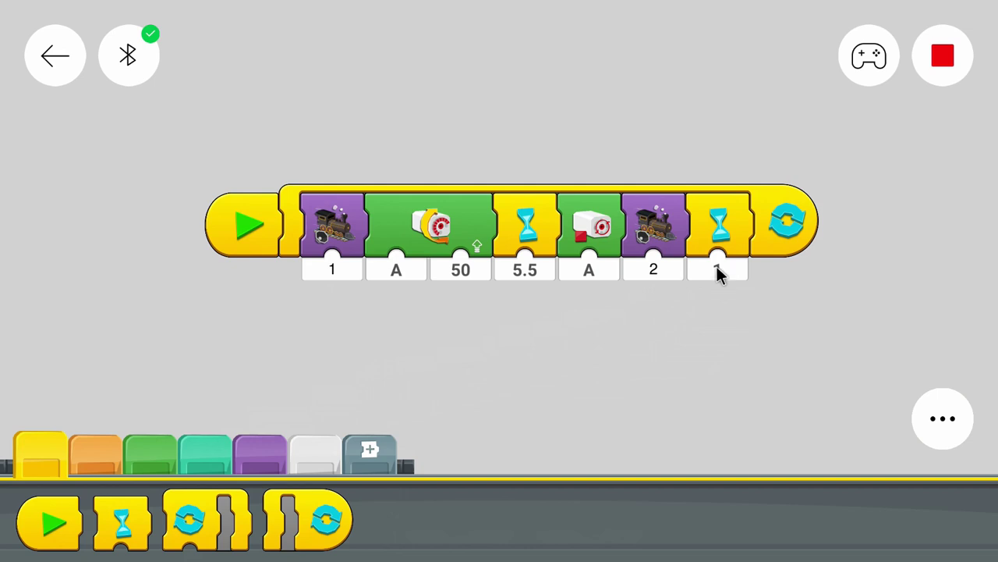
pyautogui.click(716, 269)
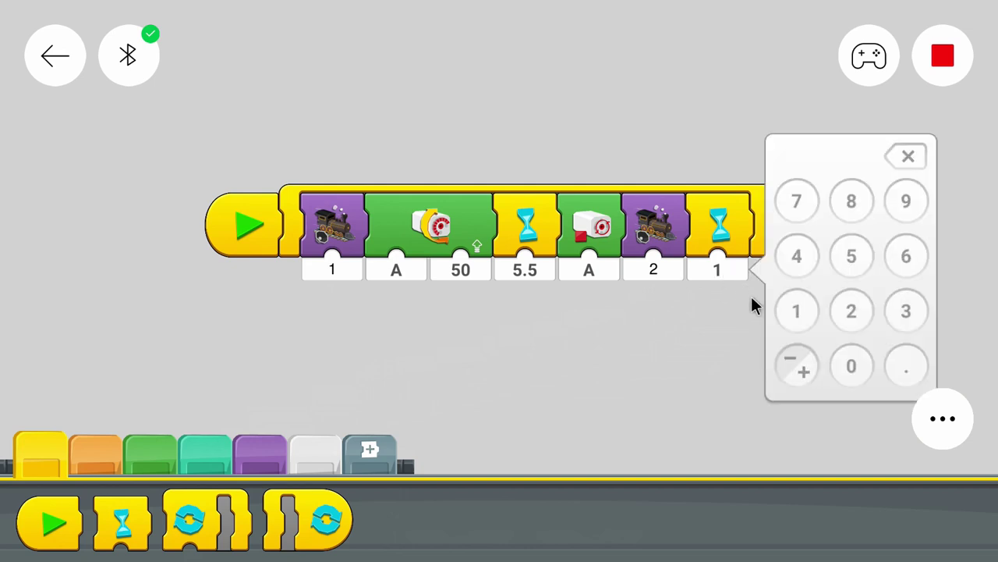
pyautogui.moveTo(683, 414)
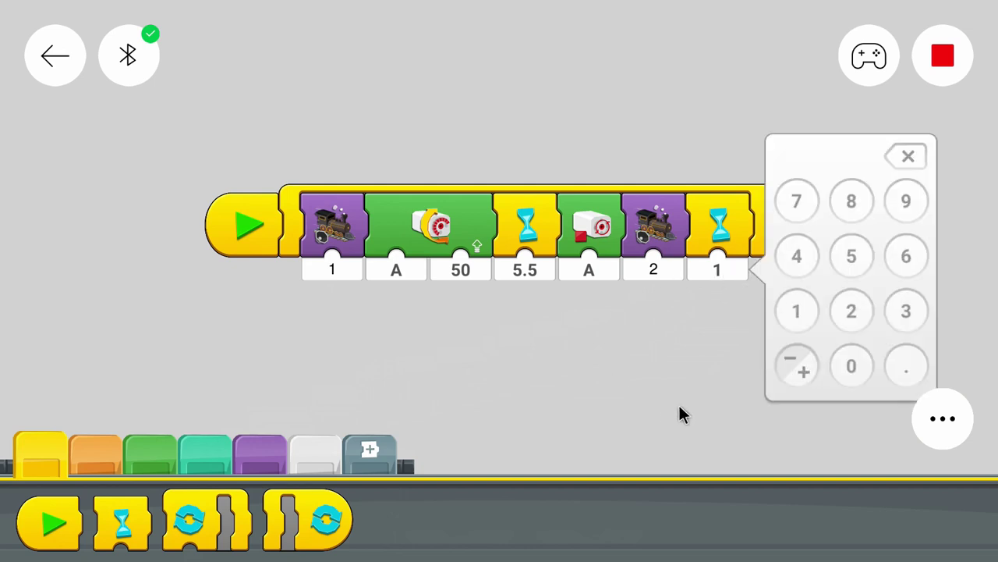
pyautogui.click(908, 156)
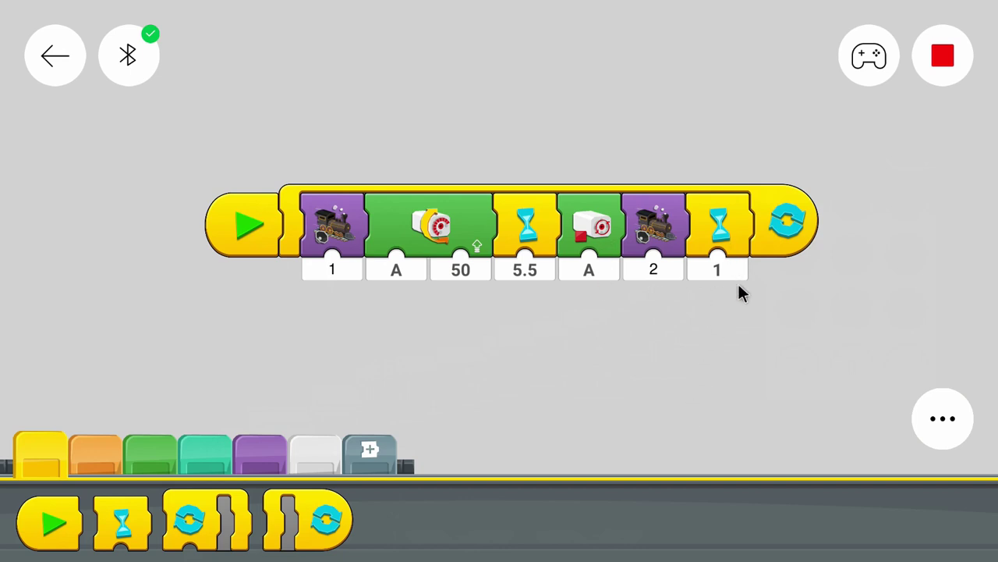